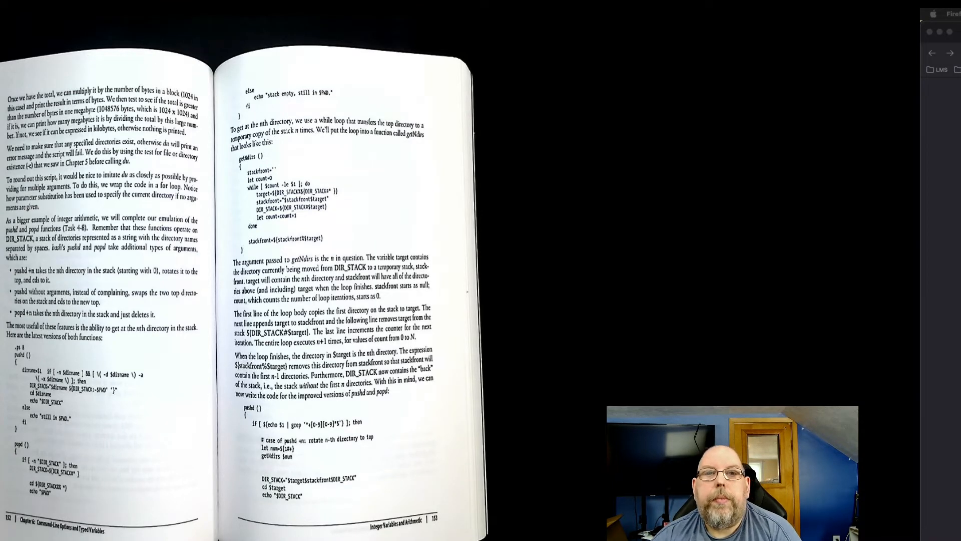
# Enter 'cz' in Firefox's address bar to open czur.com
pyautogui.write('czur.com')
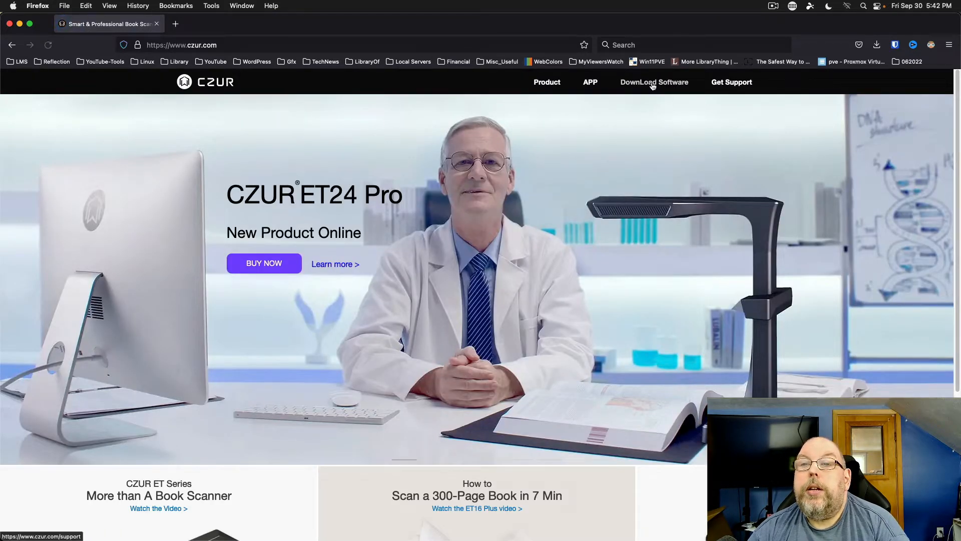
# Go to DownLoad Software and pick the ET24 Pro | ET25 Pro model
pyautogui.click(731, 82)
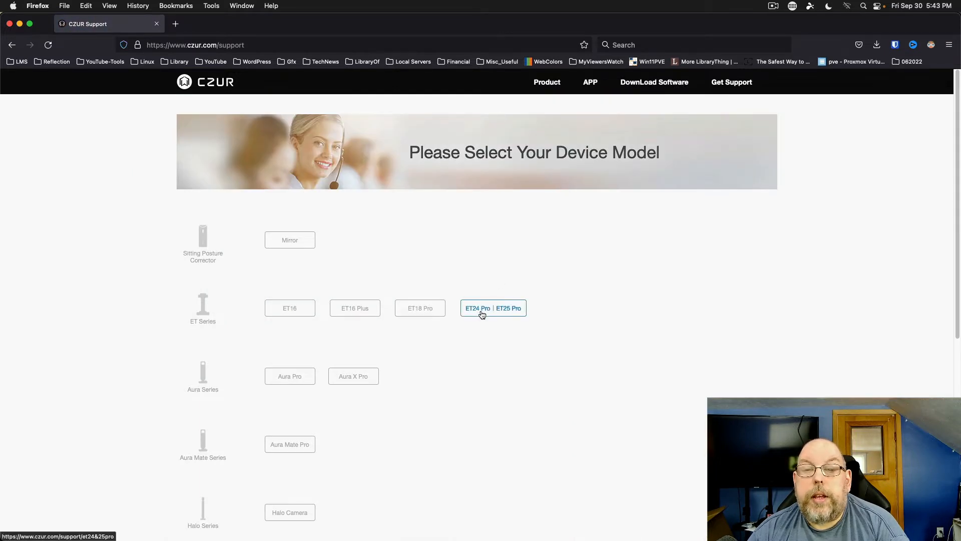
pyautogui.click(493, 308)
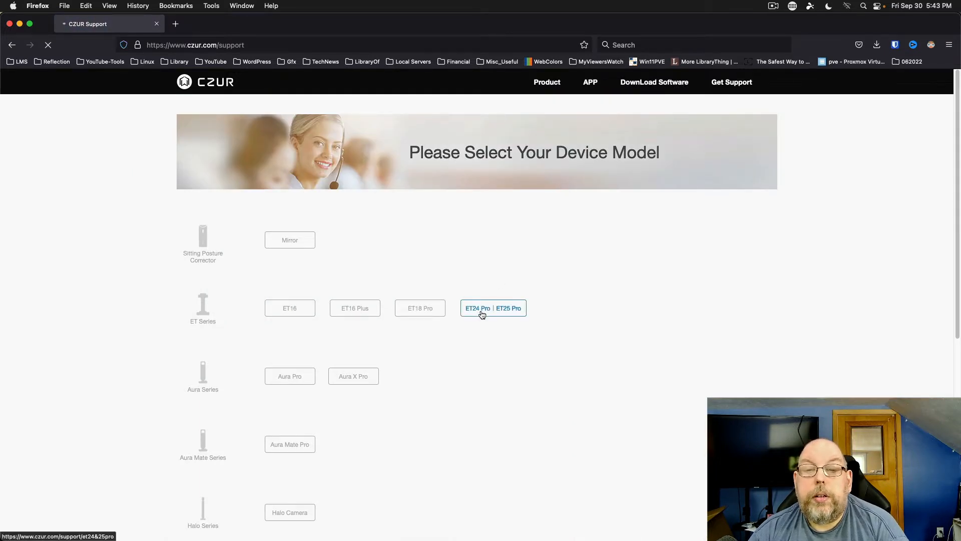
pyautogui.click(492, 308)
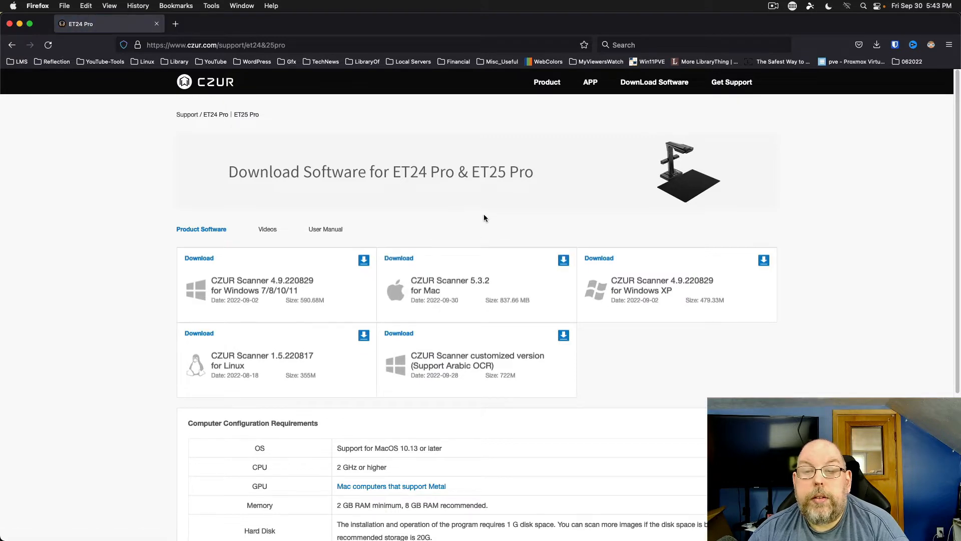
pyautogui.moveTo(862, 297)
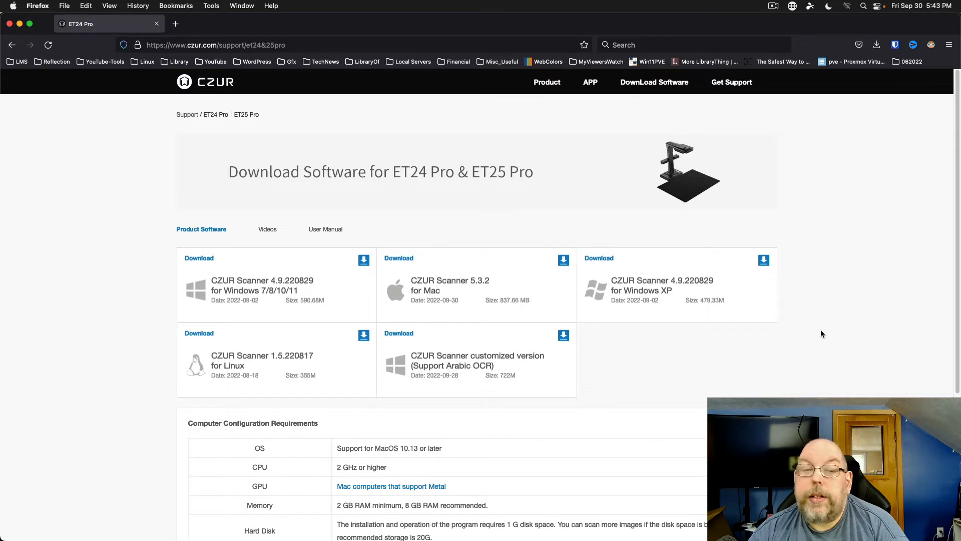
# Download the Mac installer CZUR_Scanner_5.3.2_270.dmg from North America and show it in Downloads
pyautogui.click(199, 333)
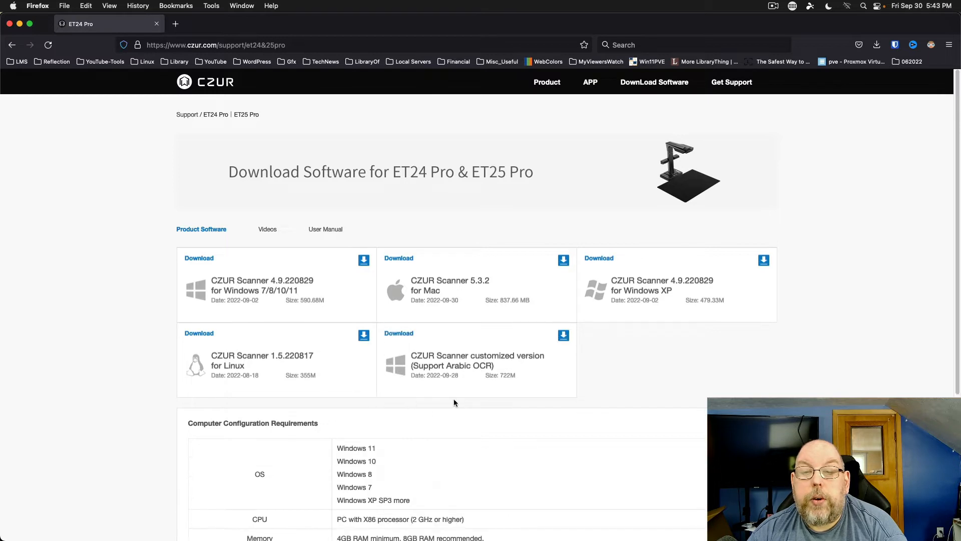
pyautogui.moveTo(461, 405)
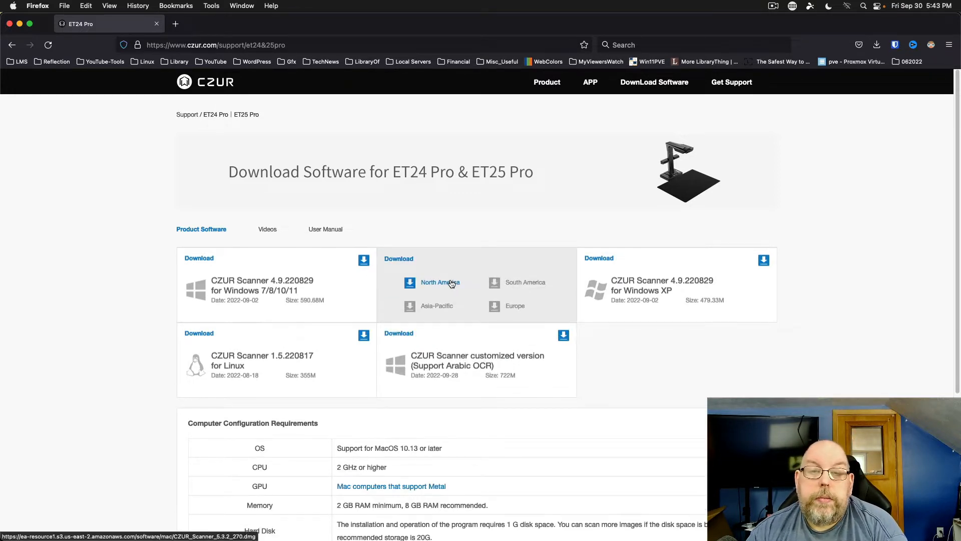
pyautogui.click(439, 282)
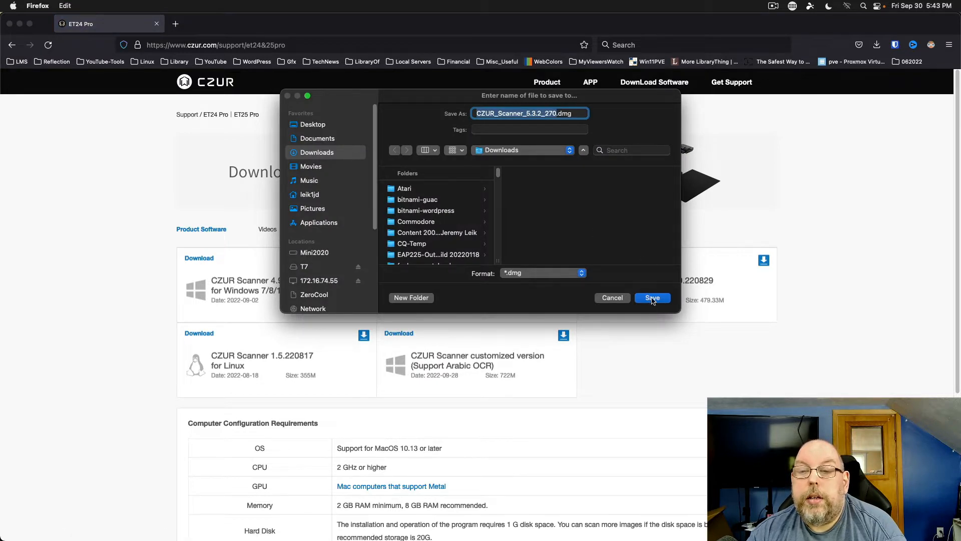
pyautogui.click(652, 297)
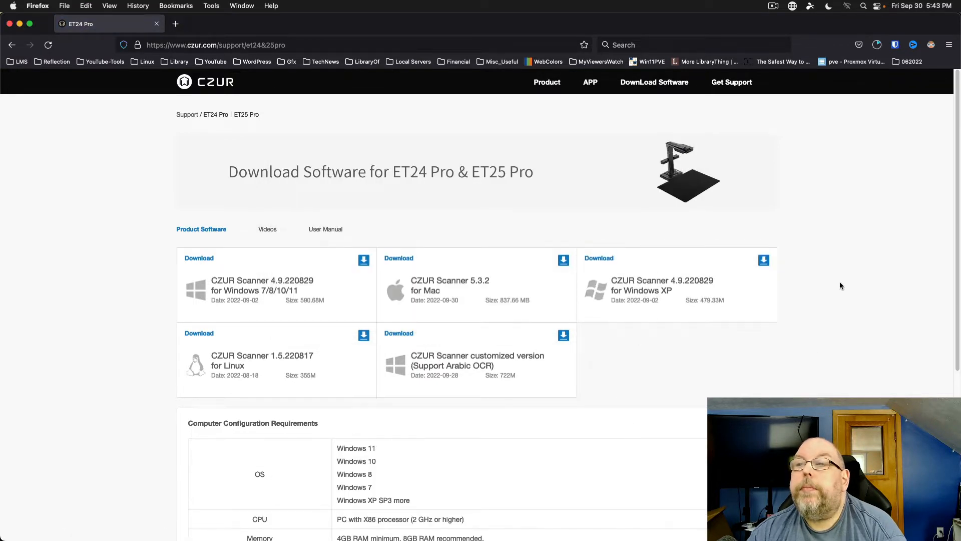
pyautogui.click(876, 45)
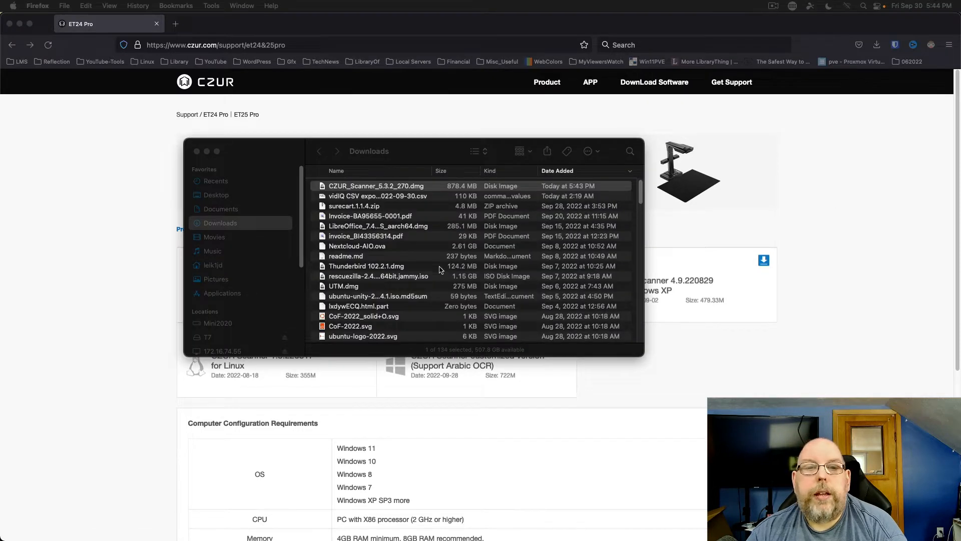
# Mount the .dmg, agree to the privacy statement, and copy CZUR Scanner.app to Applications
pyautogui.rightClick(376, 186)
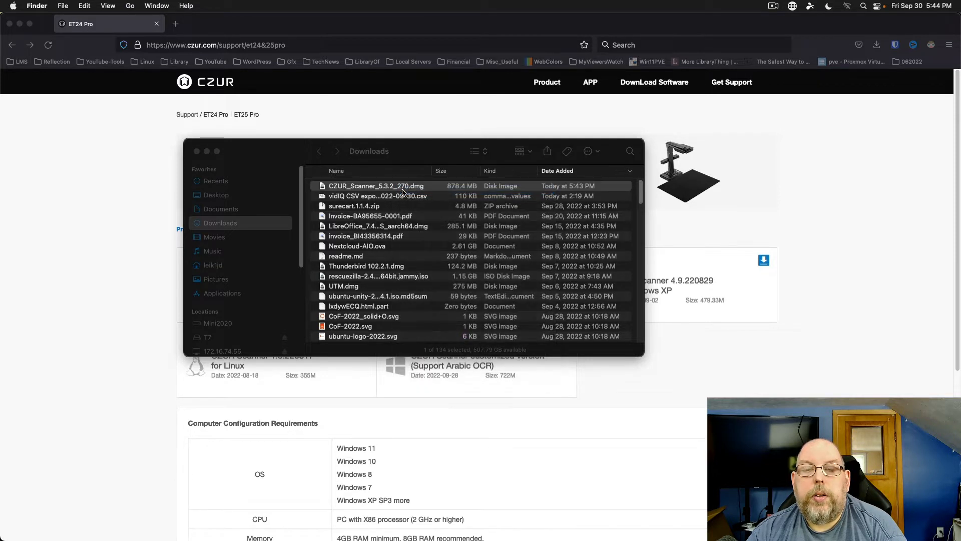
pyautogui.doubleClick(376, 185)
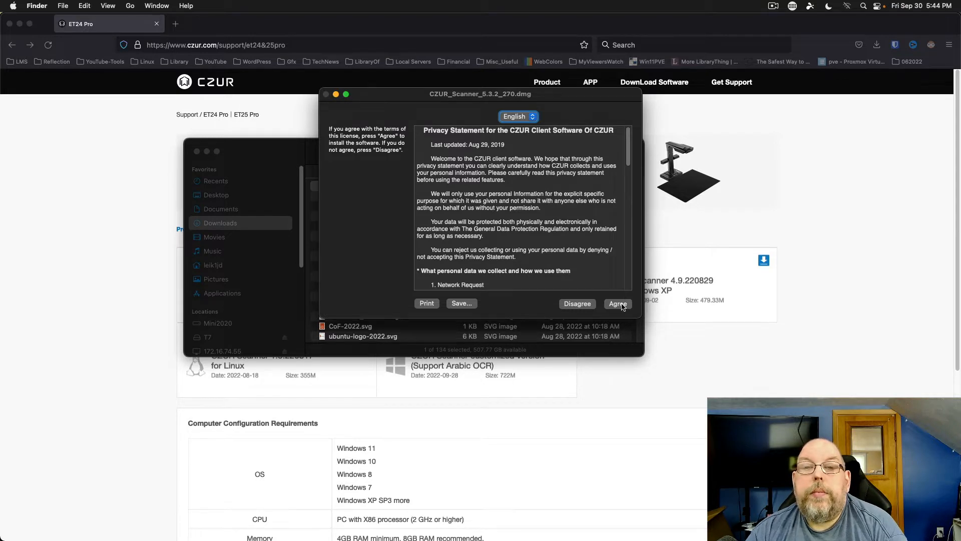
pyautogui.click(617, 304)
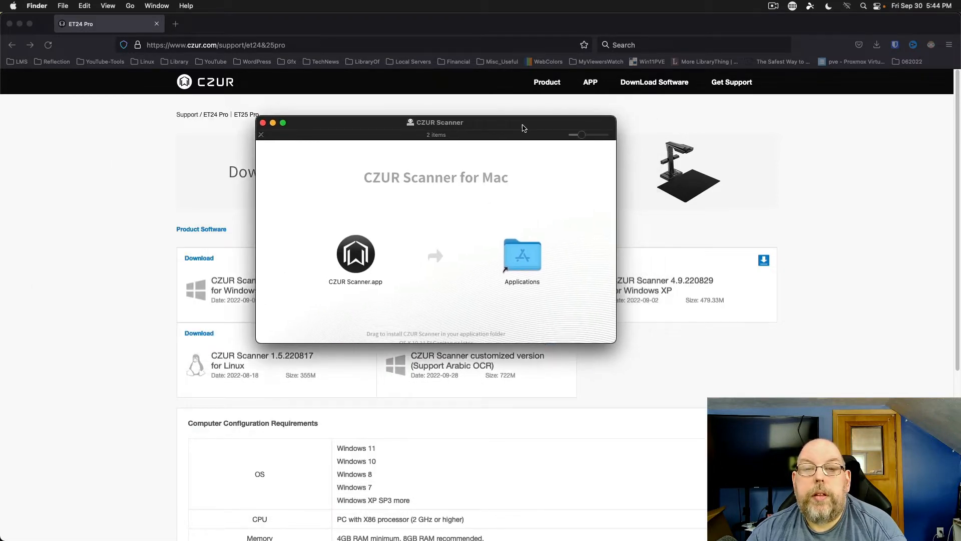
pyautogui.moveTo(355, 253); pyautogui.dragTo(536, 257)
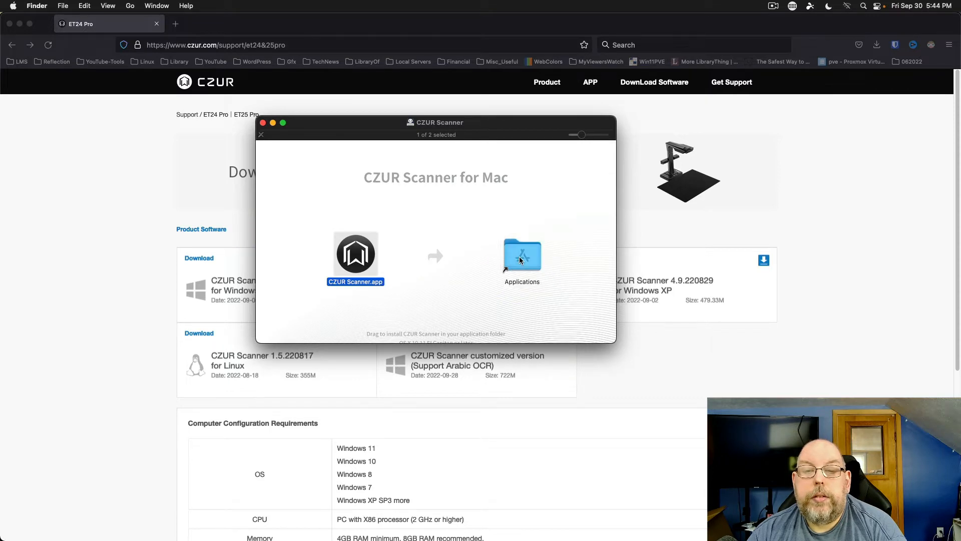
pyautogui.moveTo(356, 253); pyautogui.dragTo(522, 253)
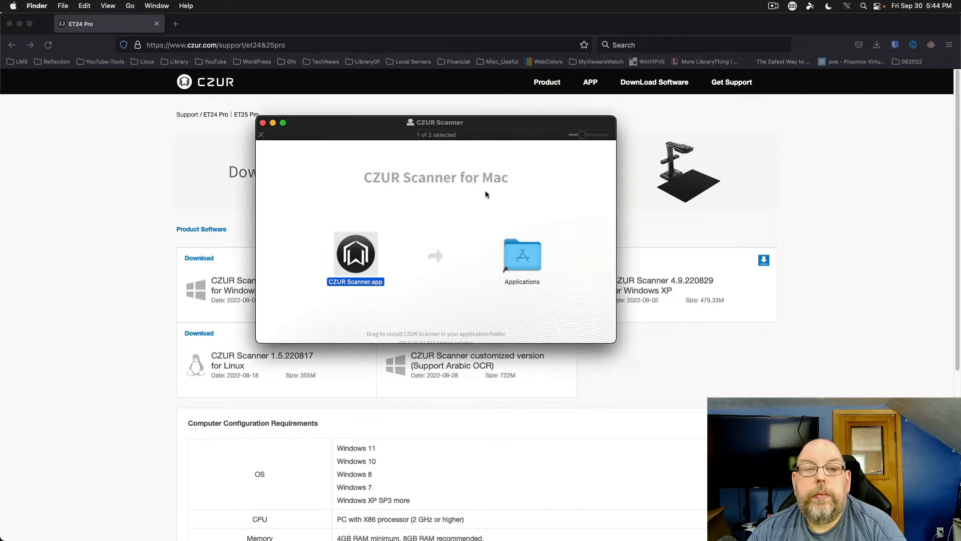
pyautogui.click(260, 134)
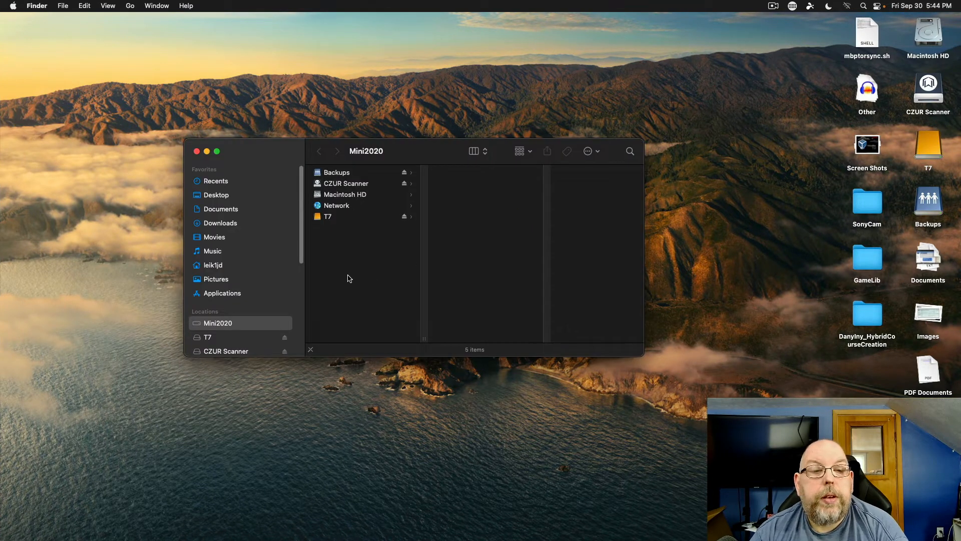
# Eject the CZUR Scanner installer volume from the Finder sidebar
pyautogui.scroll(-3)
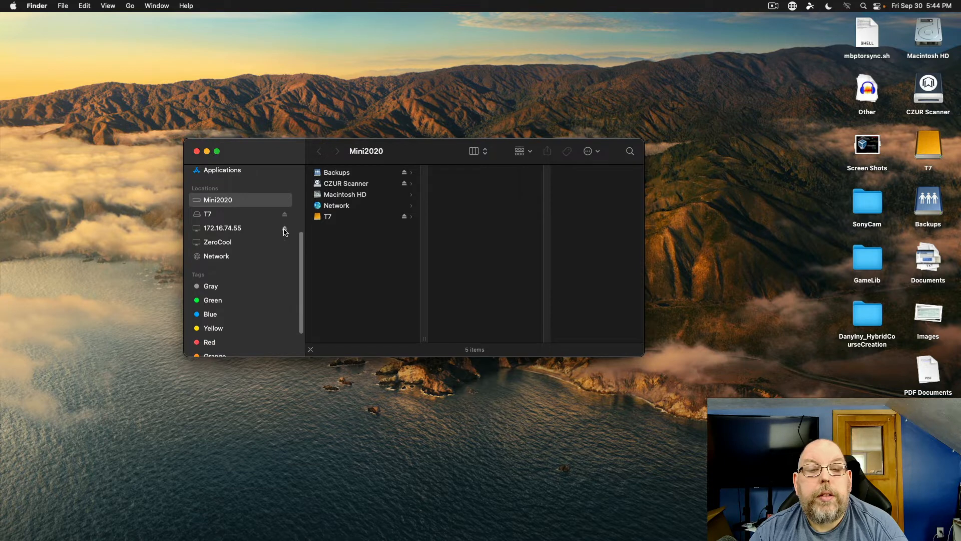
pyautogui.click(197, 151)
pyautogui.write('czur')
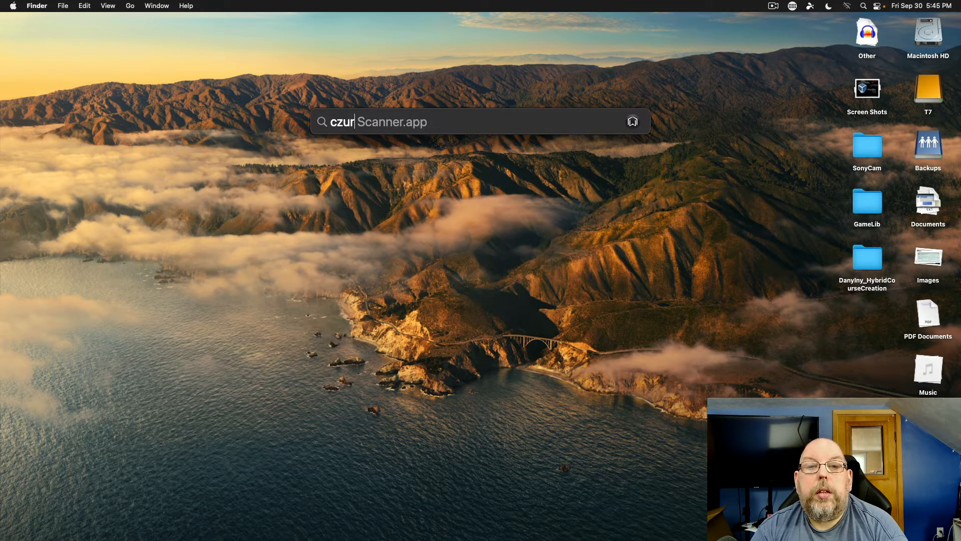
pyautogui.press('Escape')
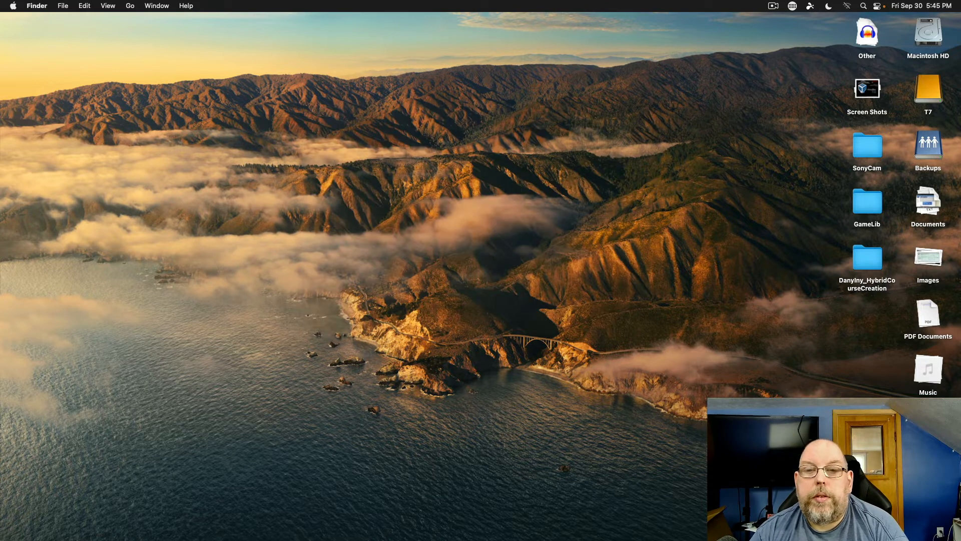
pyautogui.moveTo(197, 158)
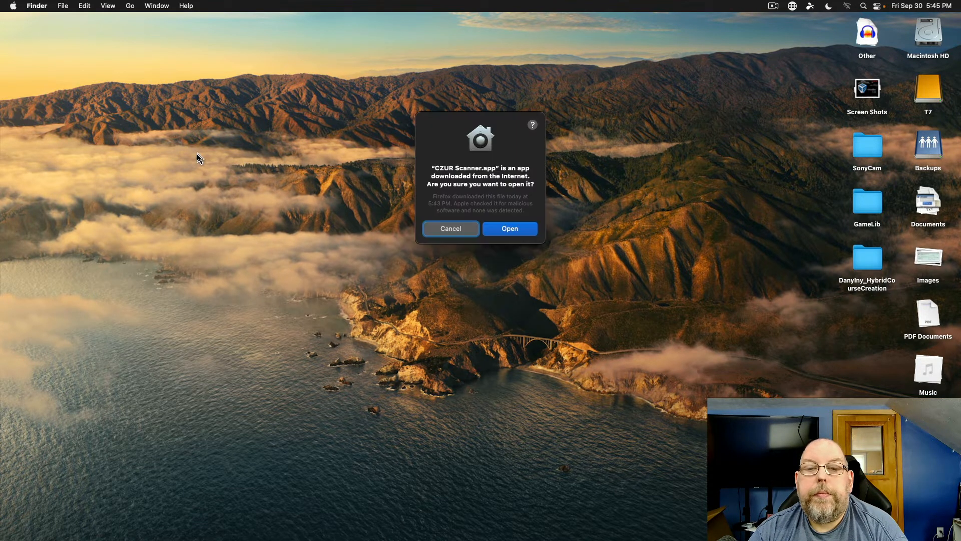
# Open the downloaded app and authorize the helper tool install with the password
pyautogui.click(510, 228)
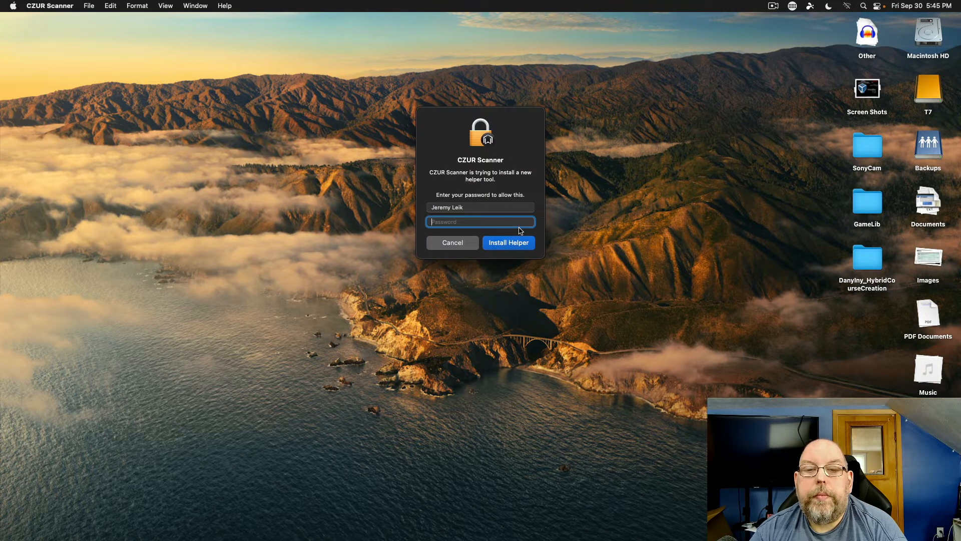
pyautogui.write('•••••')
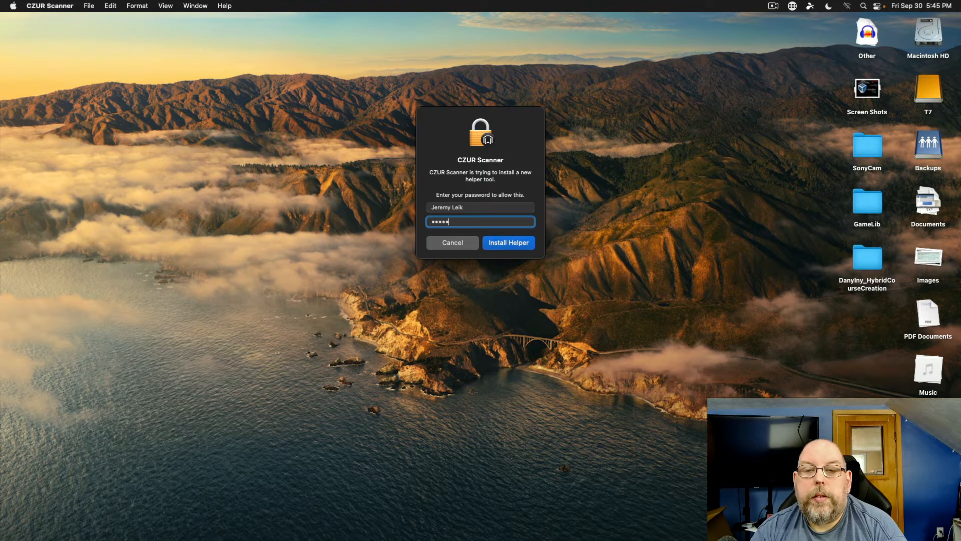
pyautogui.click(507, 242)
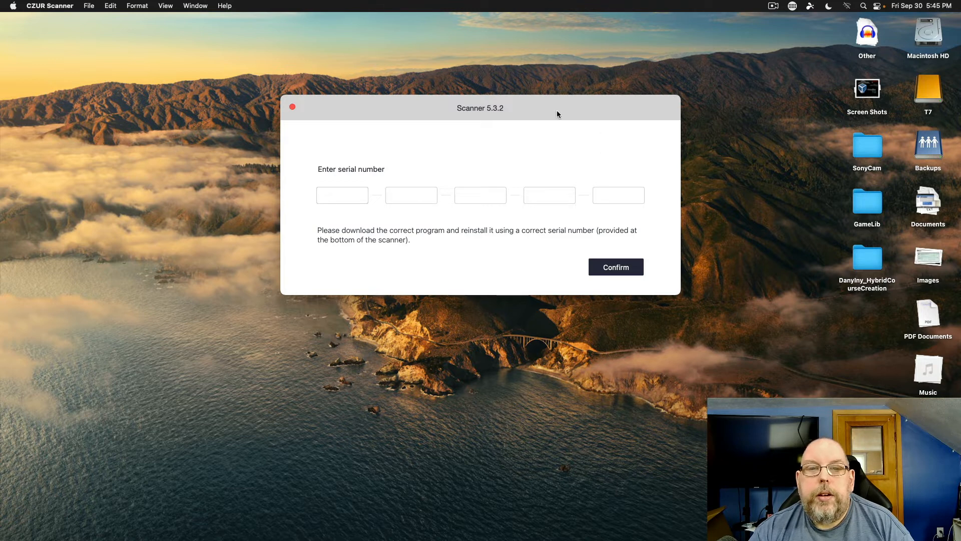
pyautogui.moveTo(538, 110)
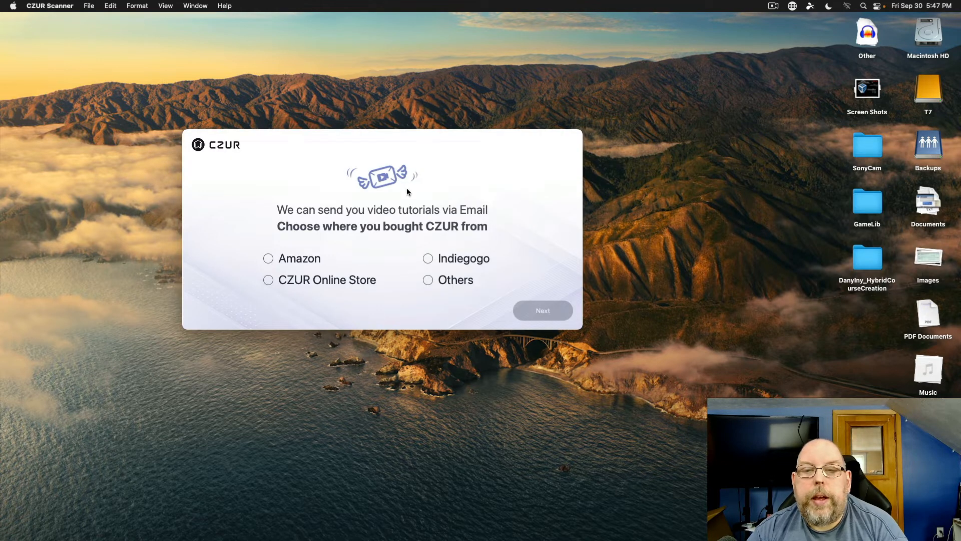
pyautogui.moveTo(279, 244)
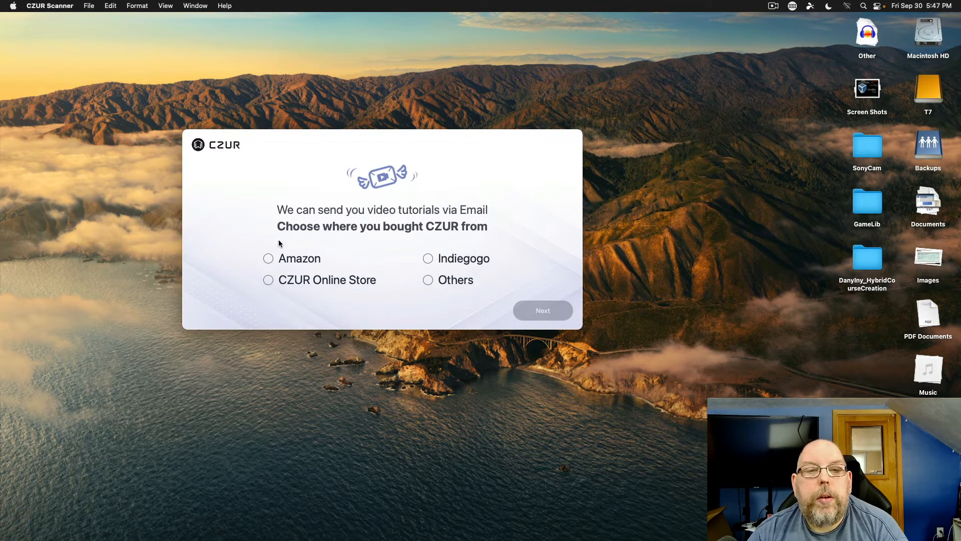
pyautogui.moveTo(348, 245)
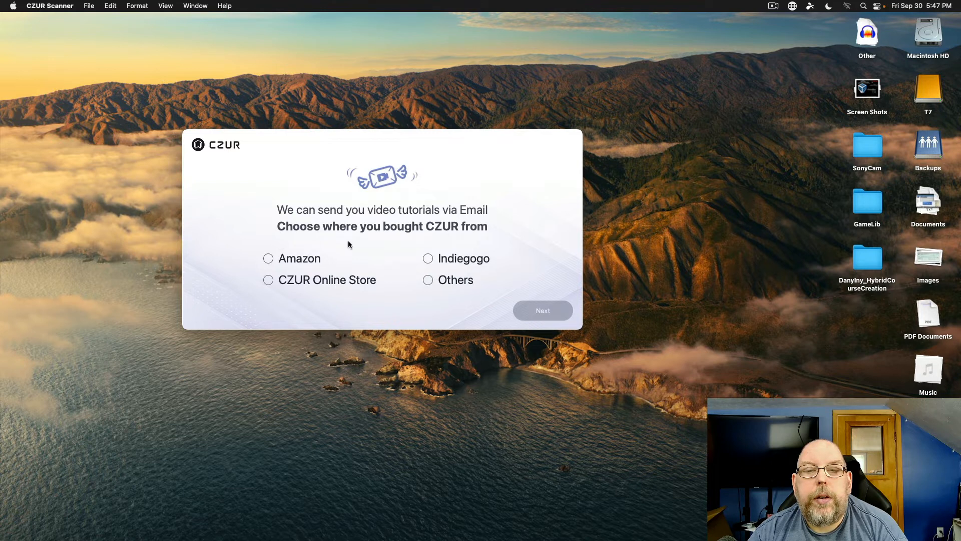
pyautogui.moveTo(284, 244)
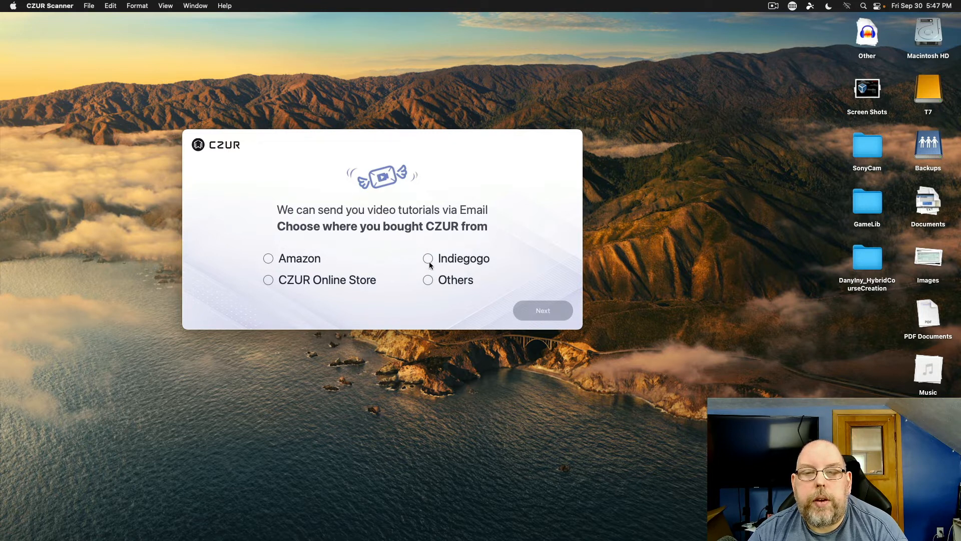
# Choose Indiegogo as the purchase source and skip the email sign-up
pyautogui.click(428, 258)
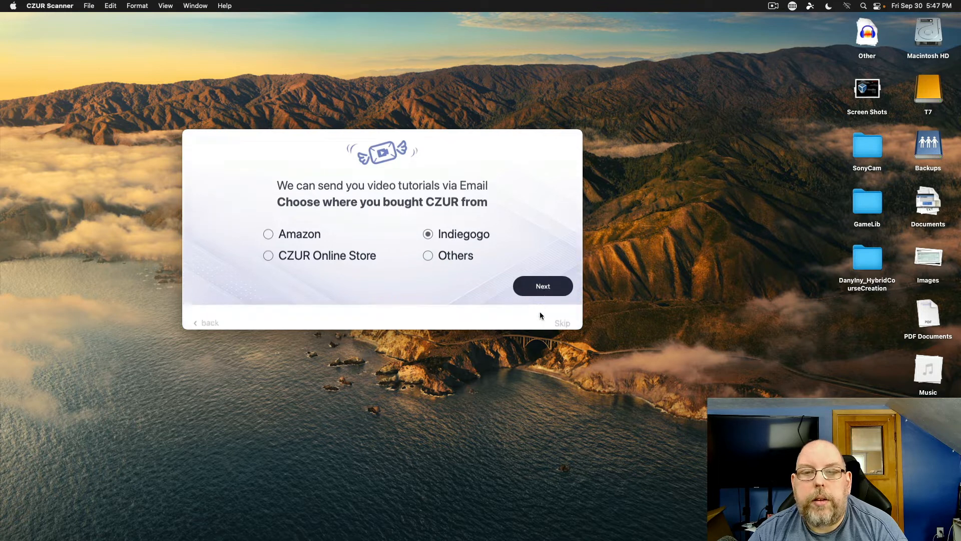
pyautogui.click(542, 286)
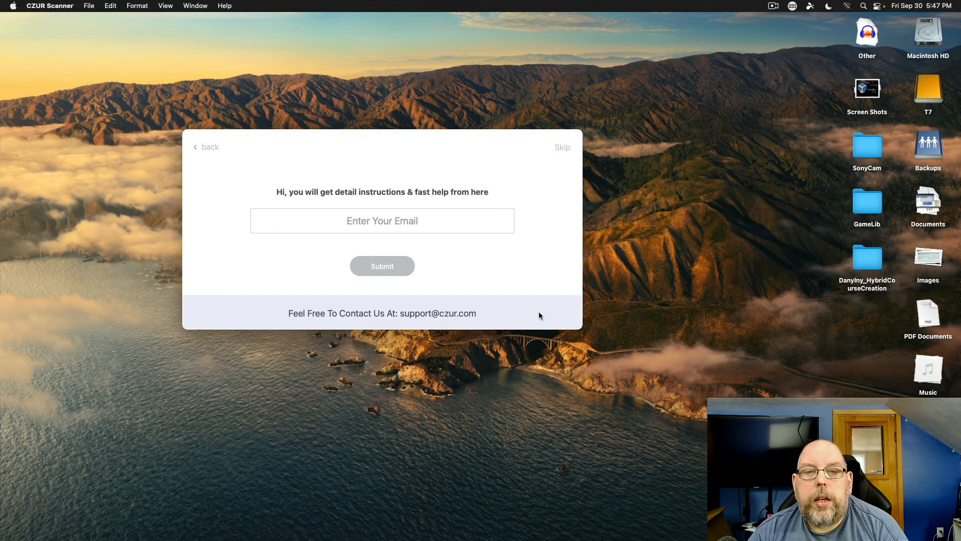
pyautogui.moveTo(472, 266)
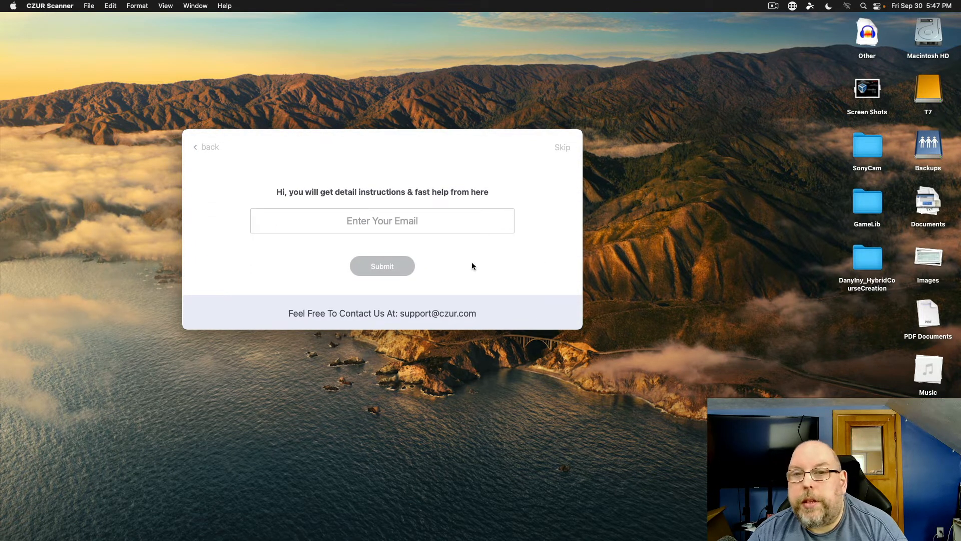
pyautogui.click(560, 147)
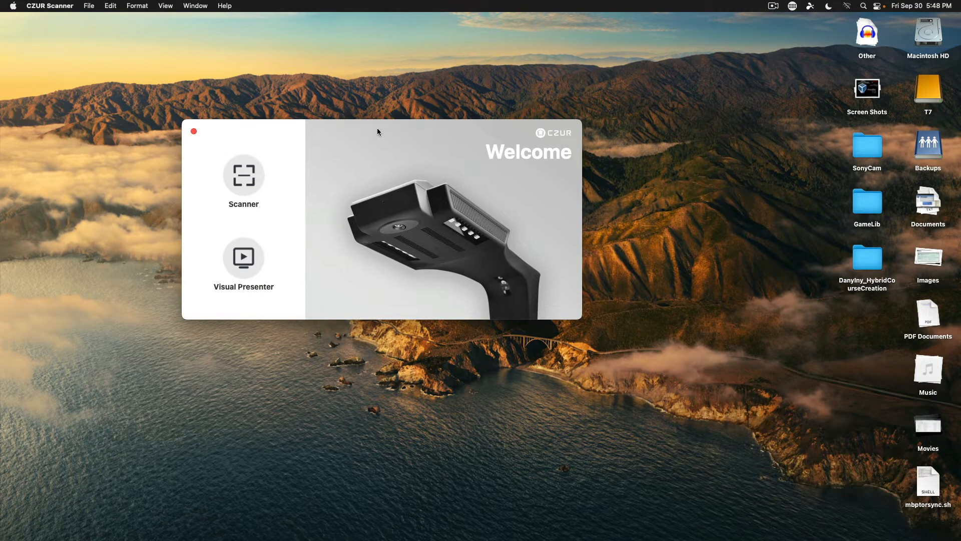
pyautogui.moveTo(382, 136)
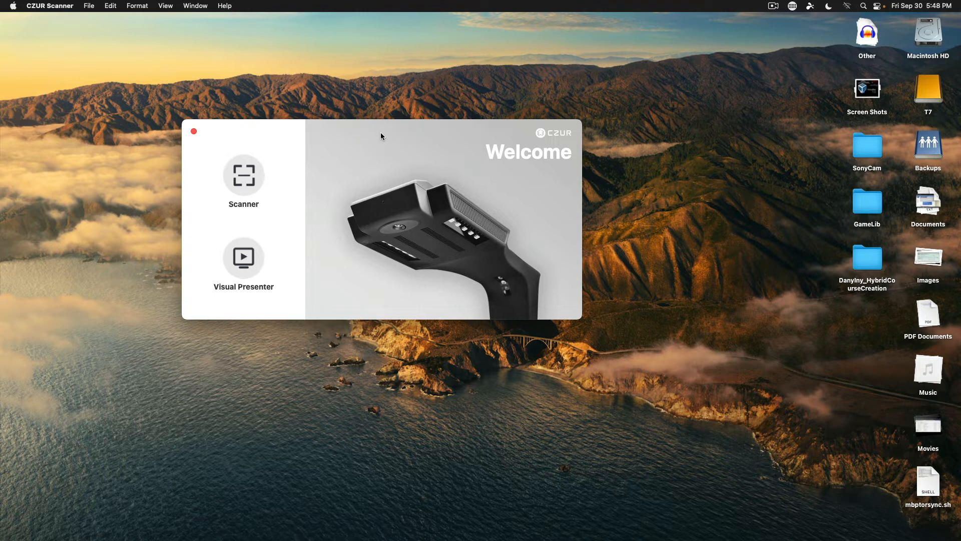
pyautogui.moveTo(386, 134)
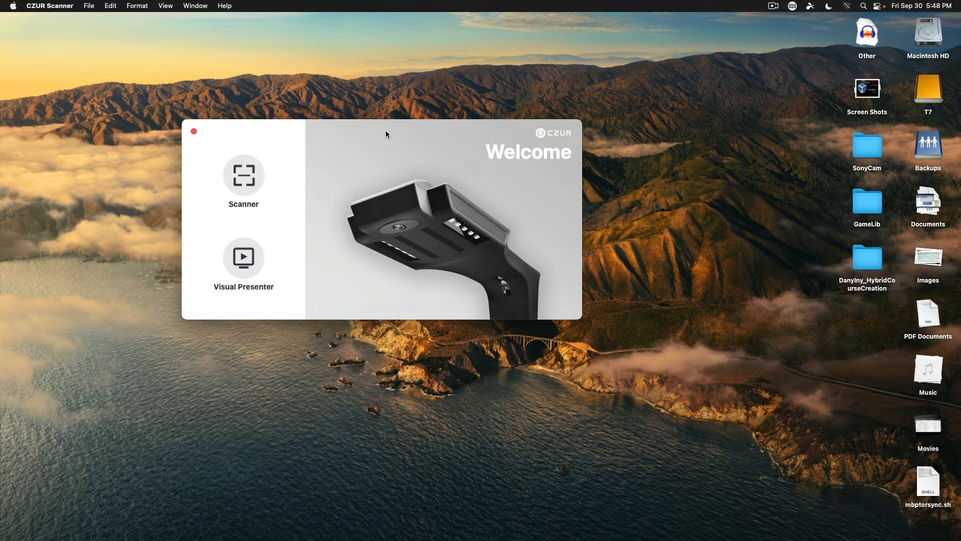
pyautogui.moveTo(399, 140)
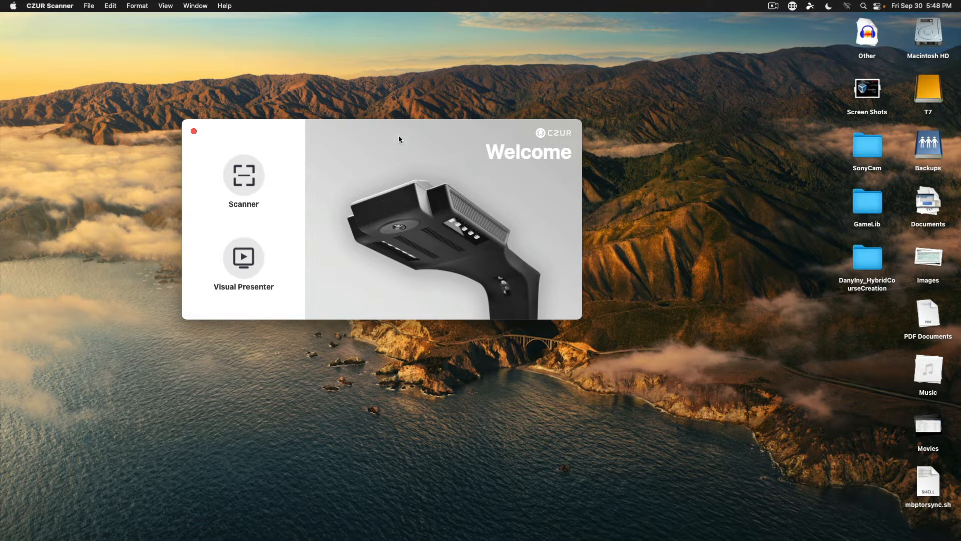
pyautogui.moveTo(409, 155)
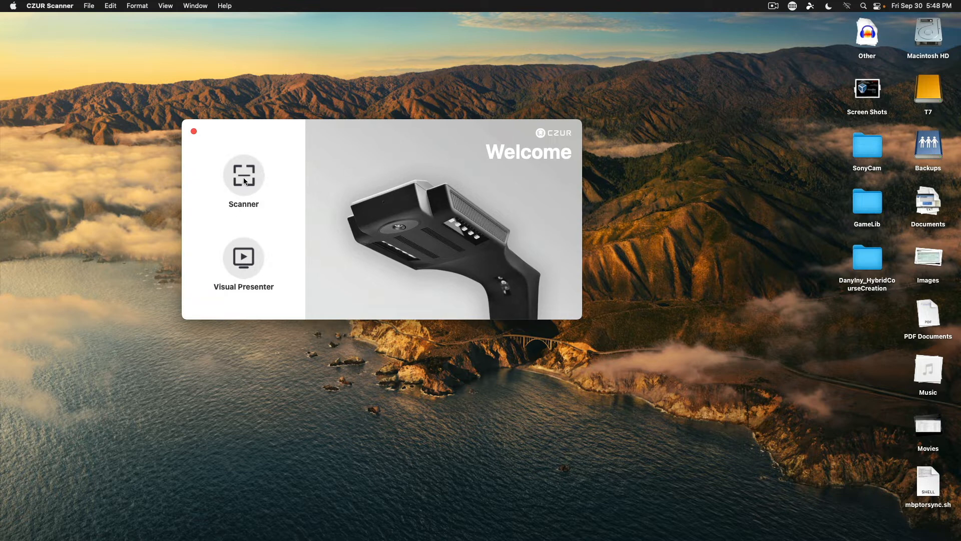
# Enter Scanner mode and check version 5.3.2 in About CZUR Scanner
pyautogui.click(244, 173)
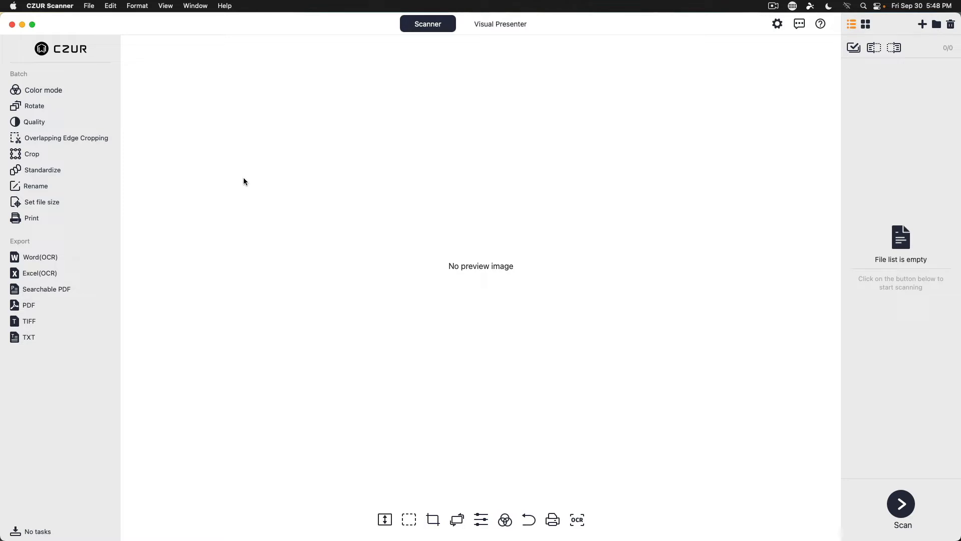
pyautogui.moveTo(228, 278)
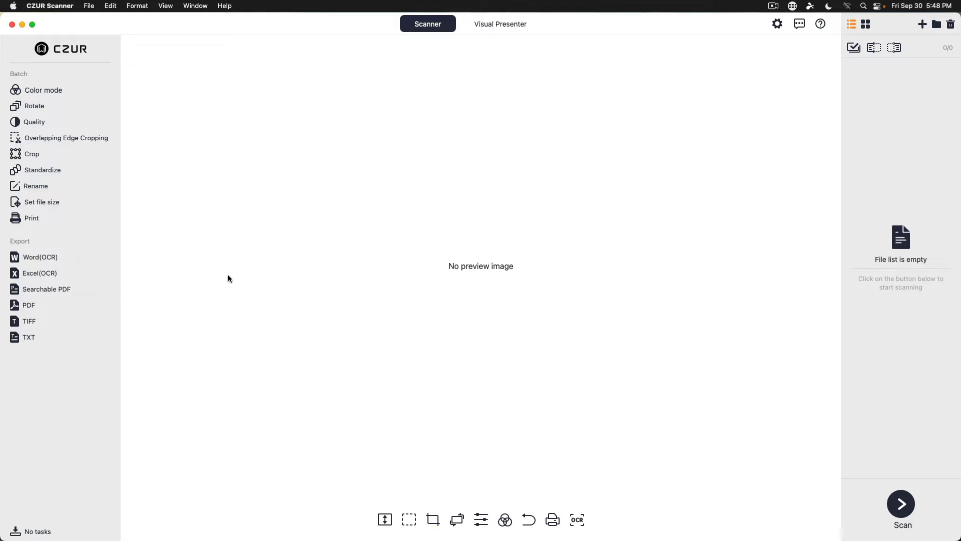
pyautogui.moveTo(393, 74)
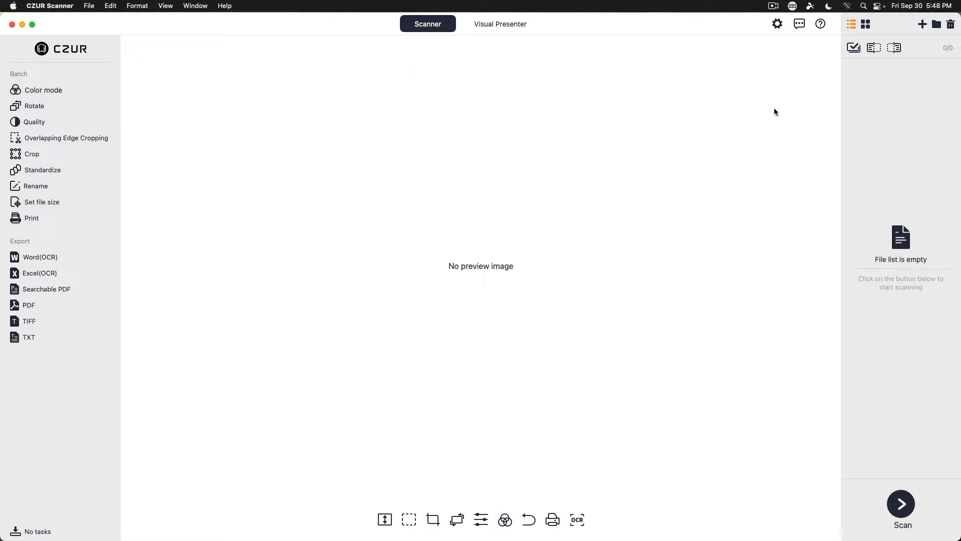
pyautogui.click(50, 6)
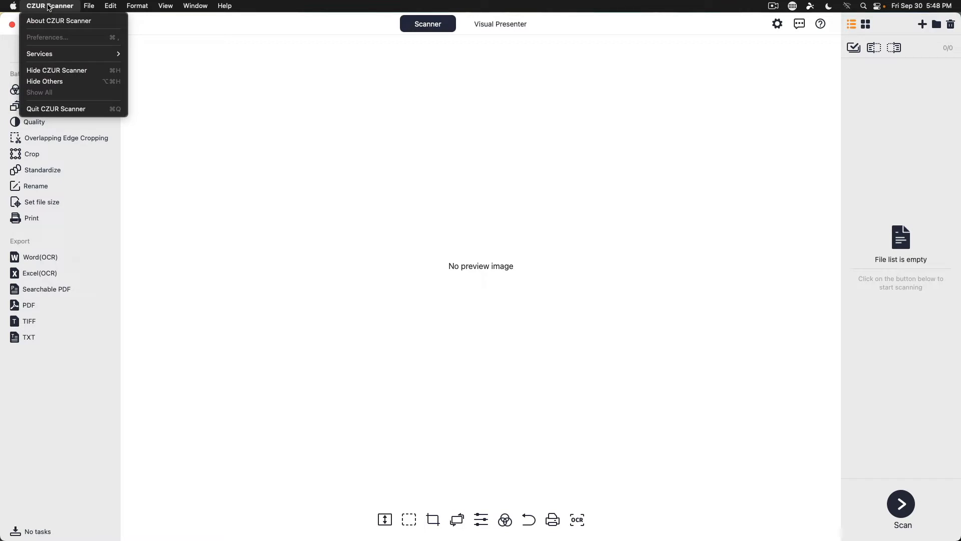
pyautogui.click(59, 20)
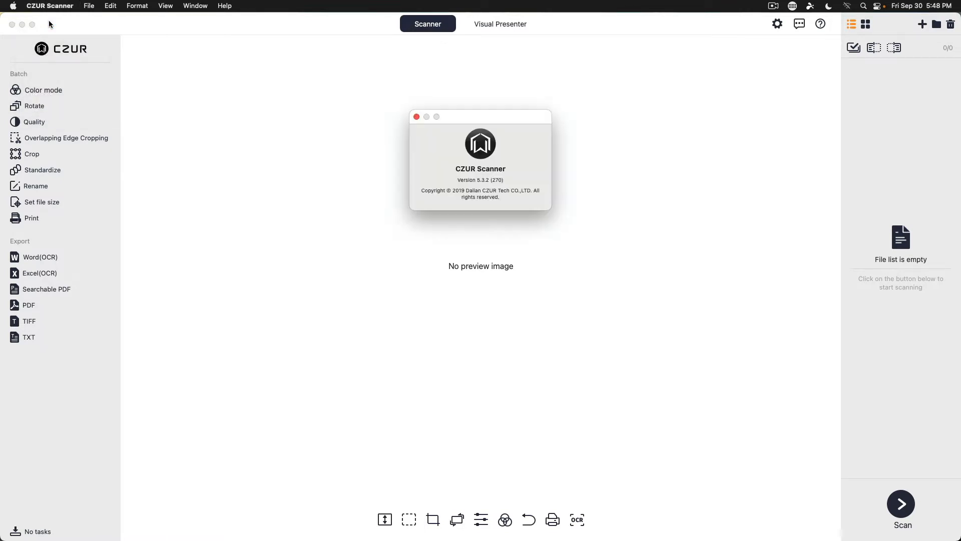
pyautogui.moveTo(442, 193)
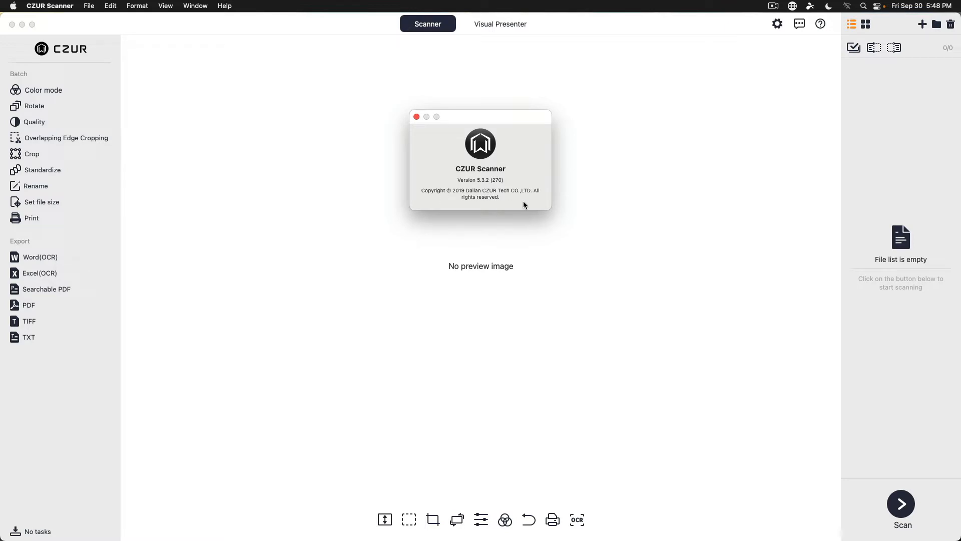
pyautogui.moveTo(446, 207)
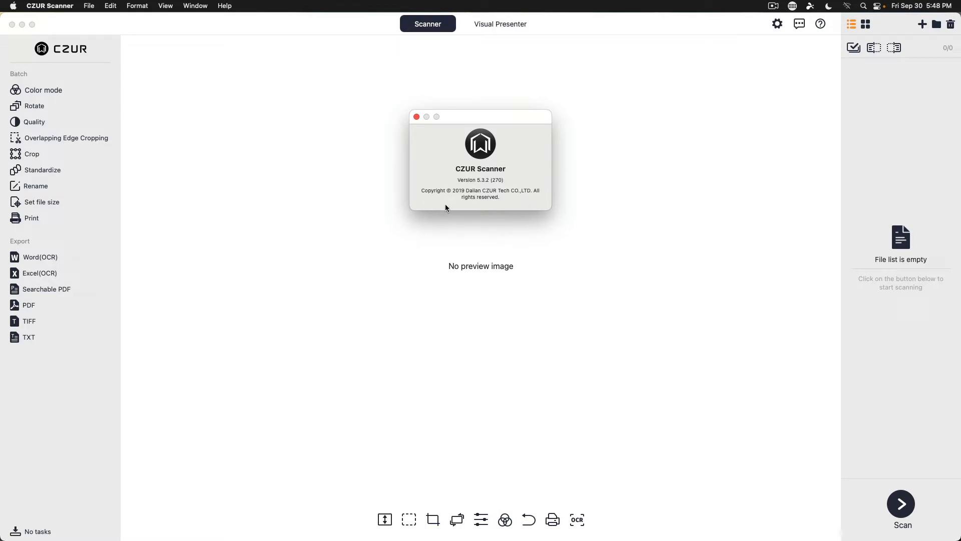
pyautogui.moveTo(522, 208)
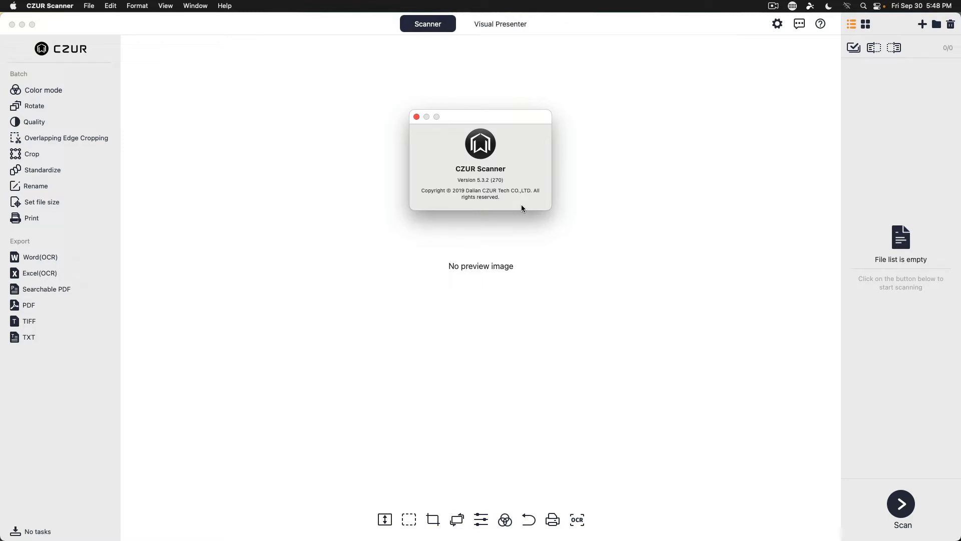
pyautogui.click(416, 116)
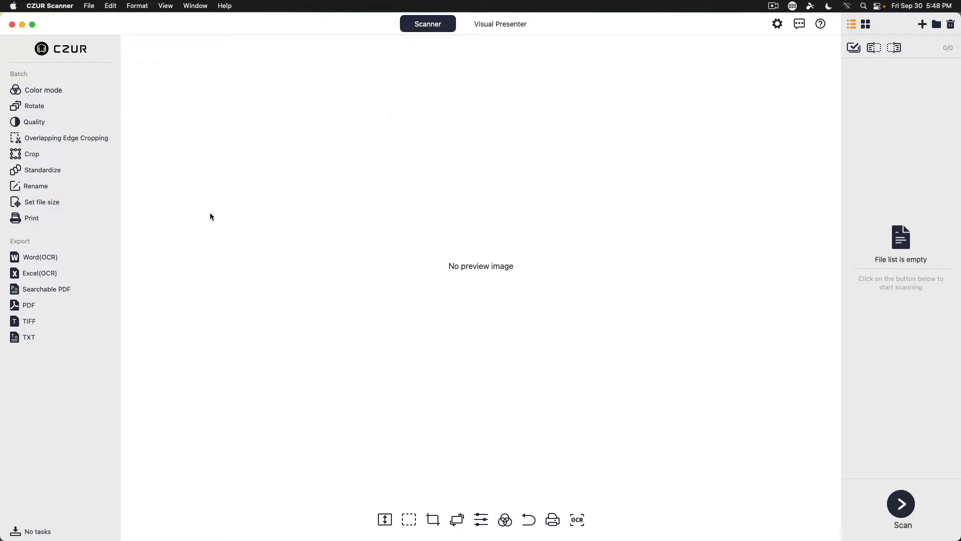
pyautogui.moveTo(178, 257)
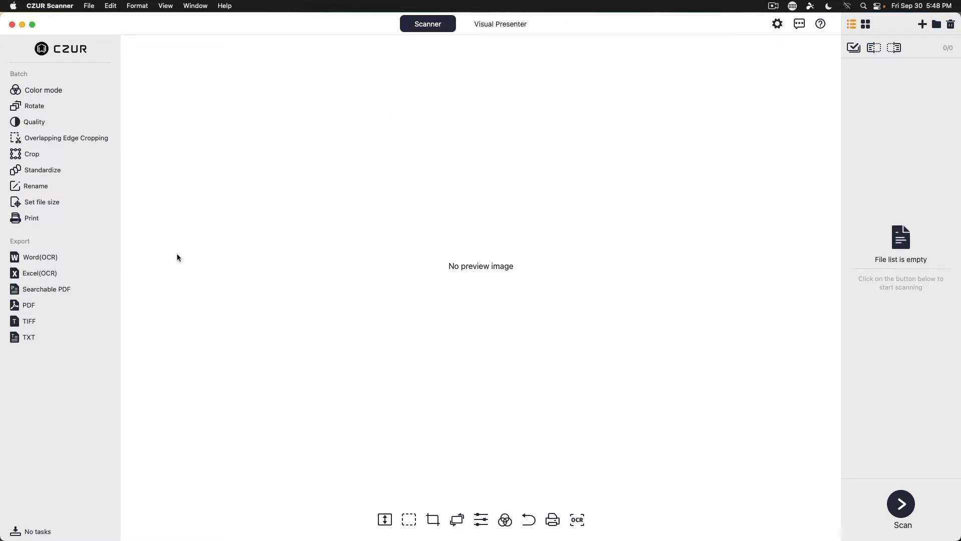
pyautogui.moveTo(43, 91)
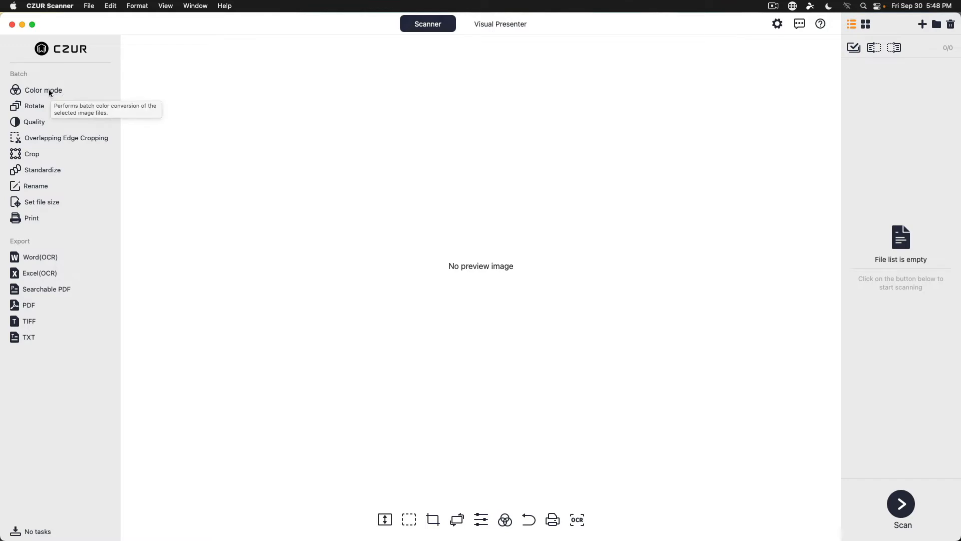
# Try Batch Color mode, dismiss the no-file warning, and start the live Scan view
pyautogui.click(43, 90)
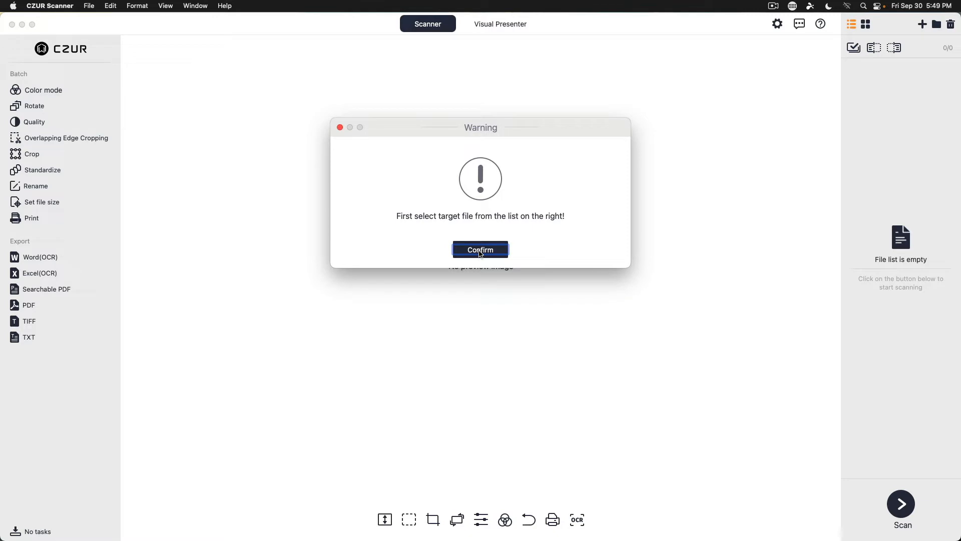
pyautogui.click(480, 249)
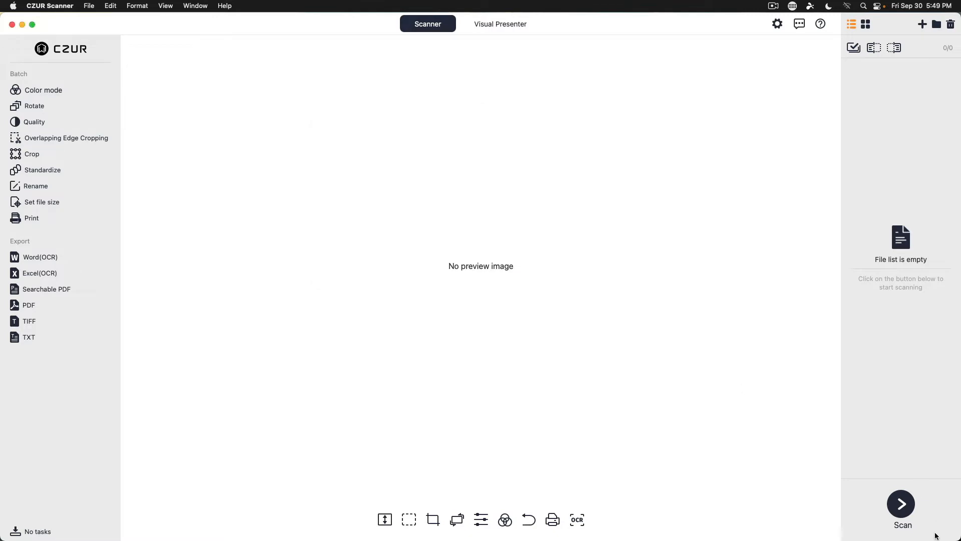
pyautogui.click(901, 505)
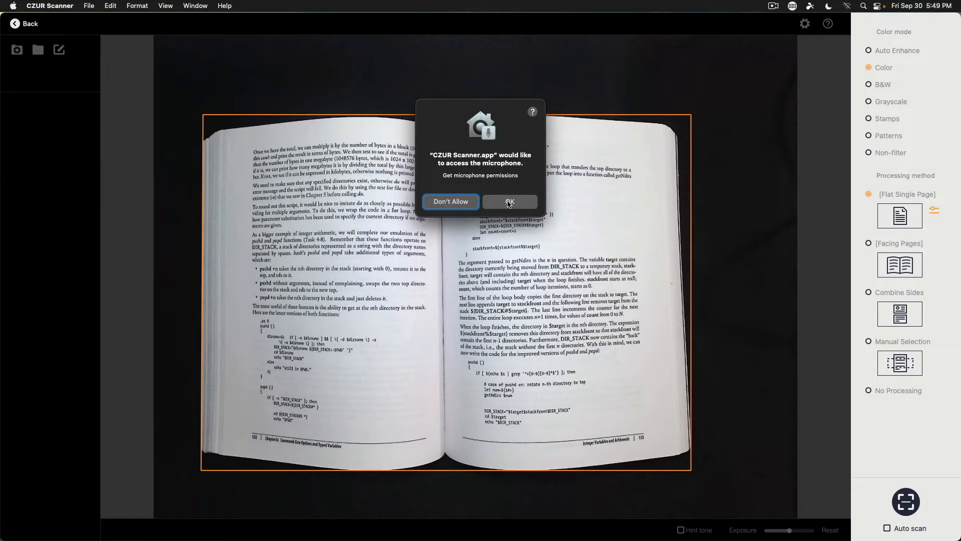
# Allow CZUR Scanner microphone access to clear the live capture view
pyautogui.click(509, 202)
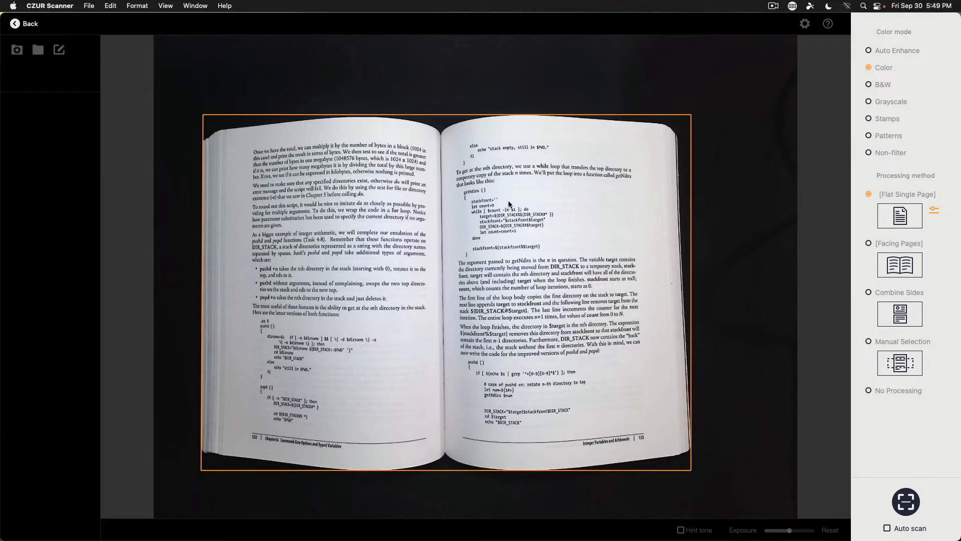
pyautogui.moveTo(507, 213)
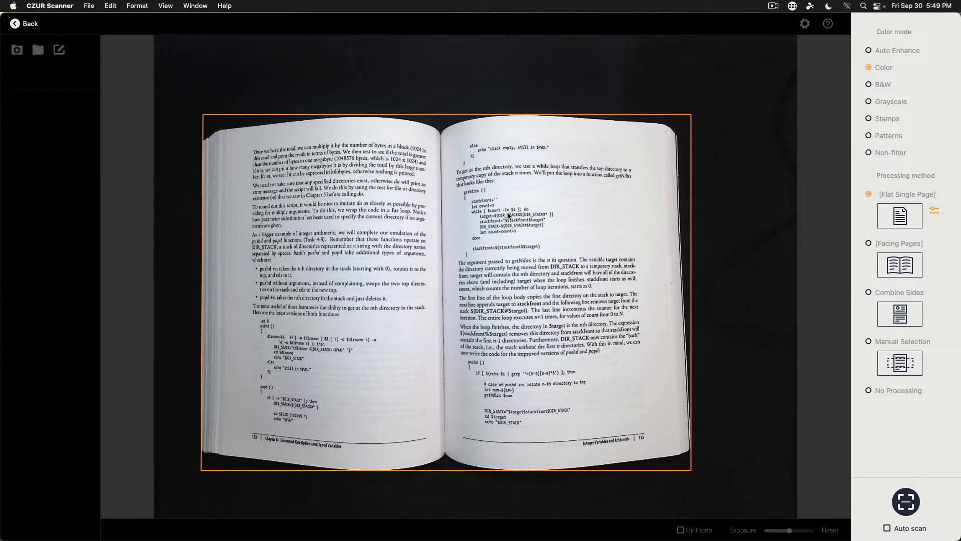
pyautogui.moveTo(599, 147)
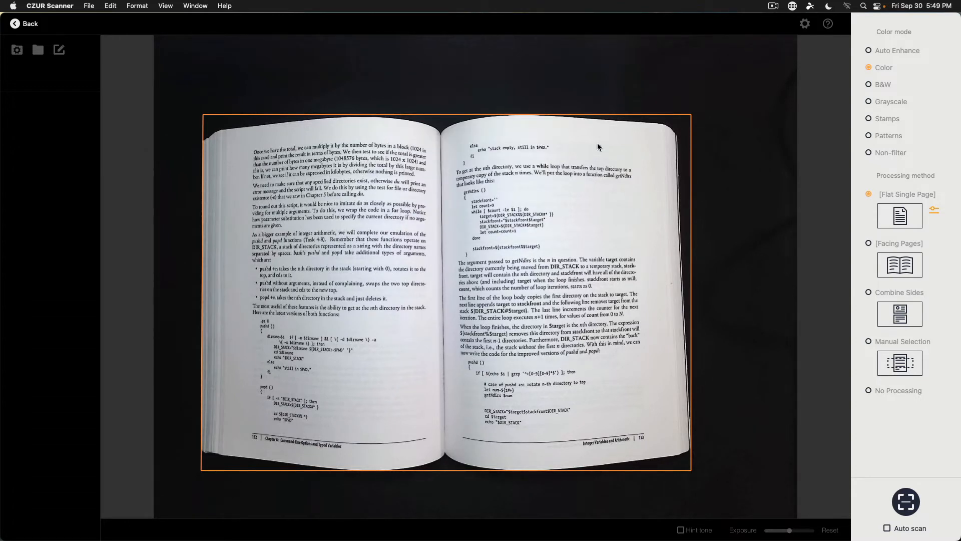
pyautogui.moveTo(420, 274)
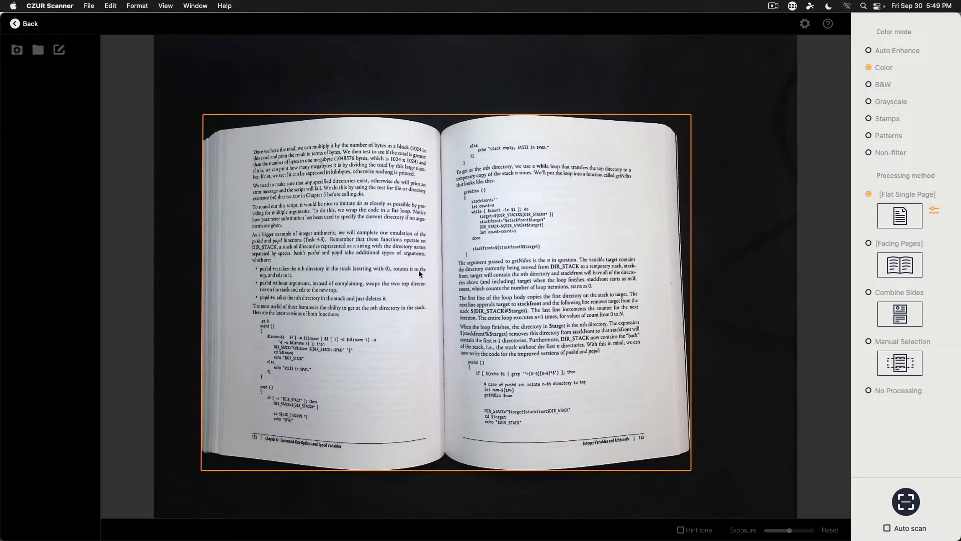
pyautogui.moveTo(317, 289)
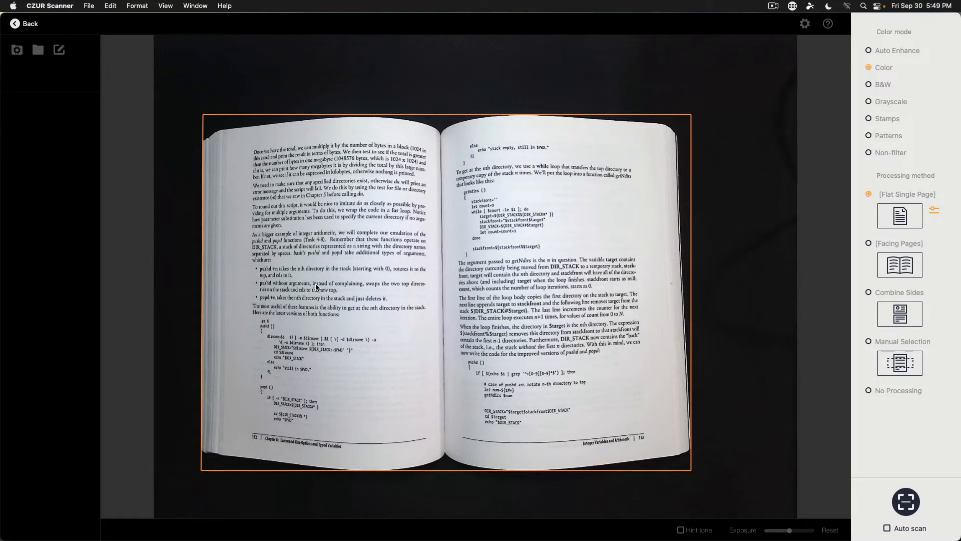
pyautogui.moveTo(890, 101)
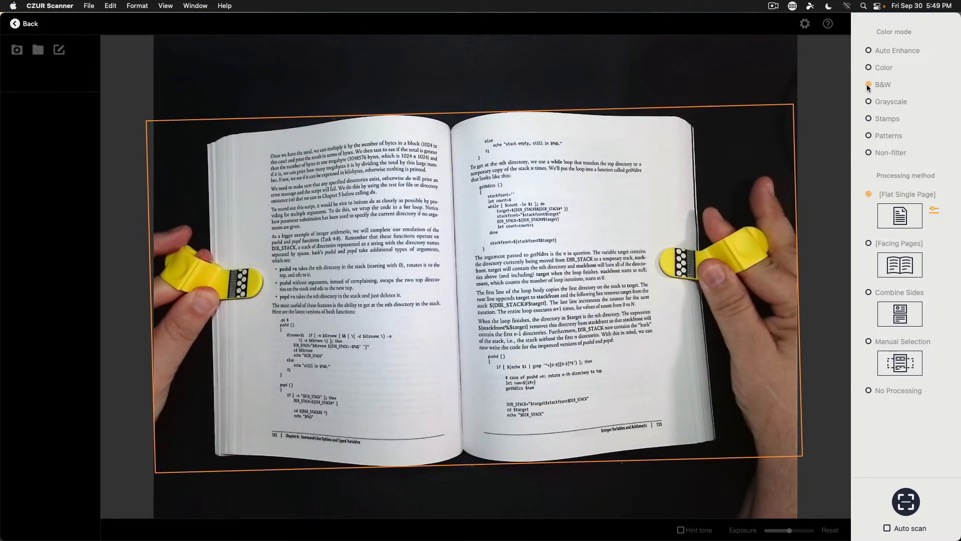
# Set Color mode to B&W and capture the spread as image00001.jpg
pyautogui.click(906, 502)
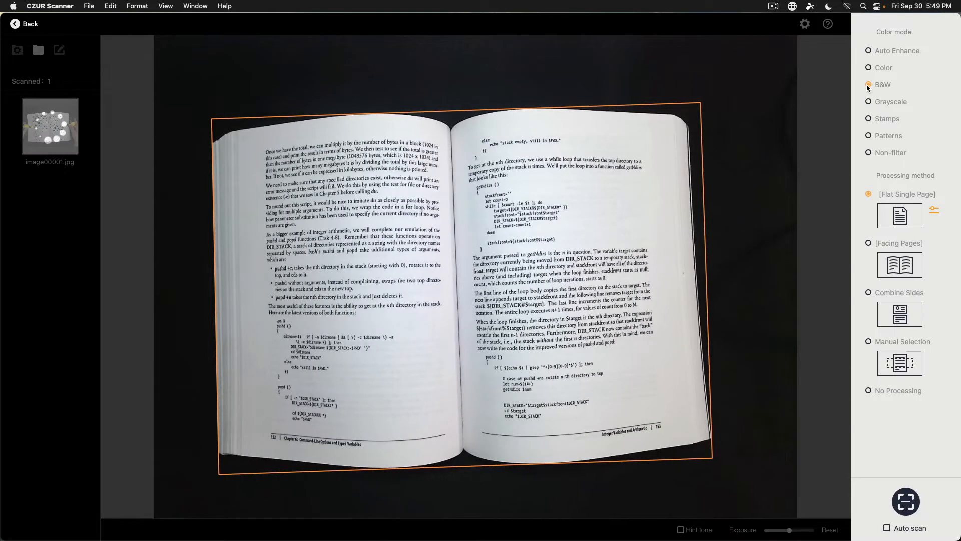
pyautogui.click(869, 85)
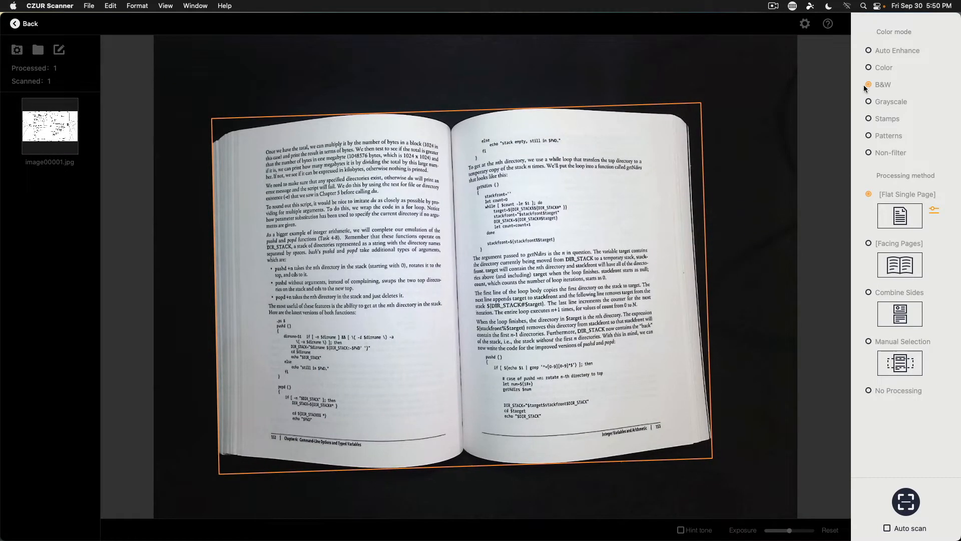
pyautogui.moveTo(40, 134)
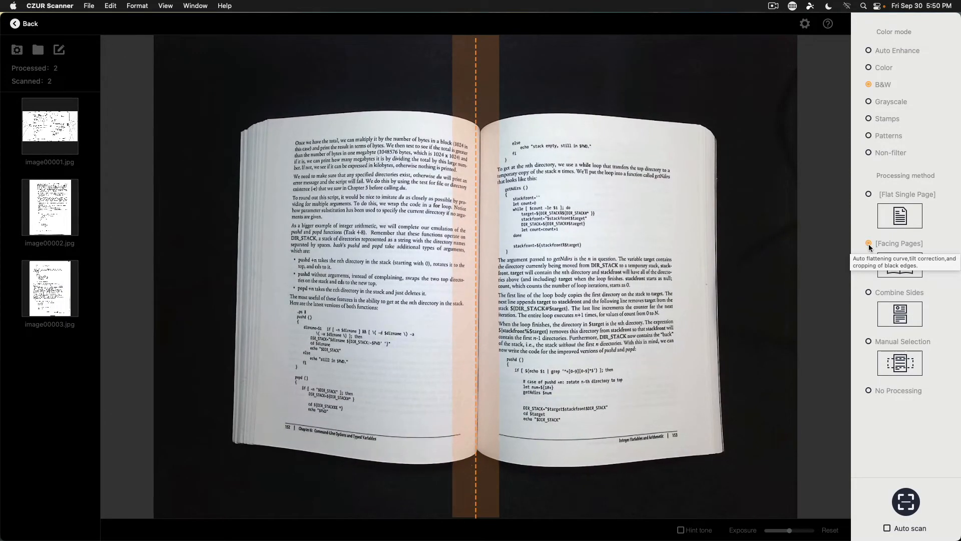
pyautogui.moveTo(58, 211)
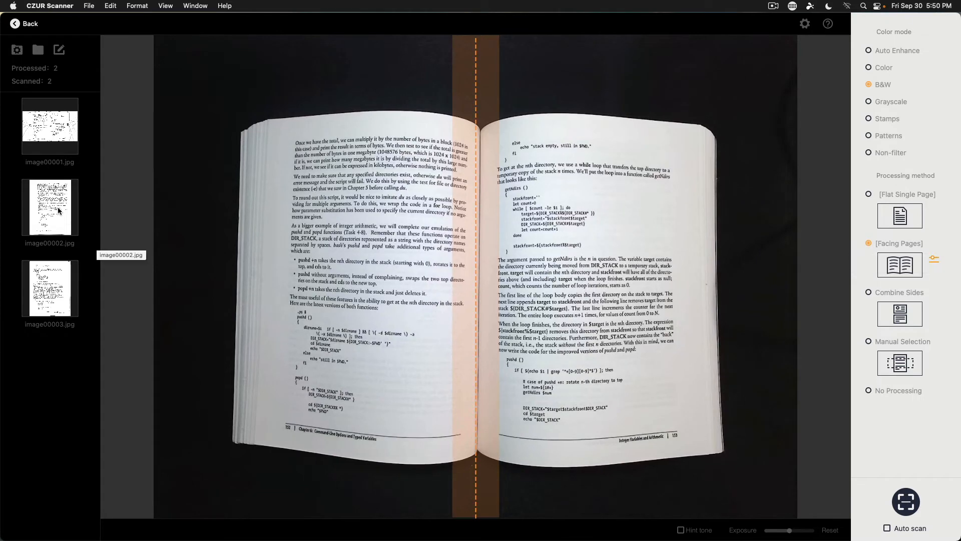
# Open the image00002.jpg thumbnail from the facing-pages scan
pyautogui.doubleClick(49, 206)
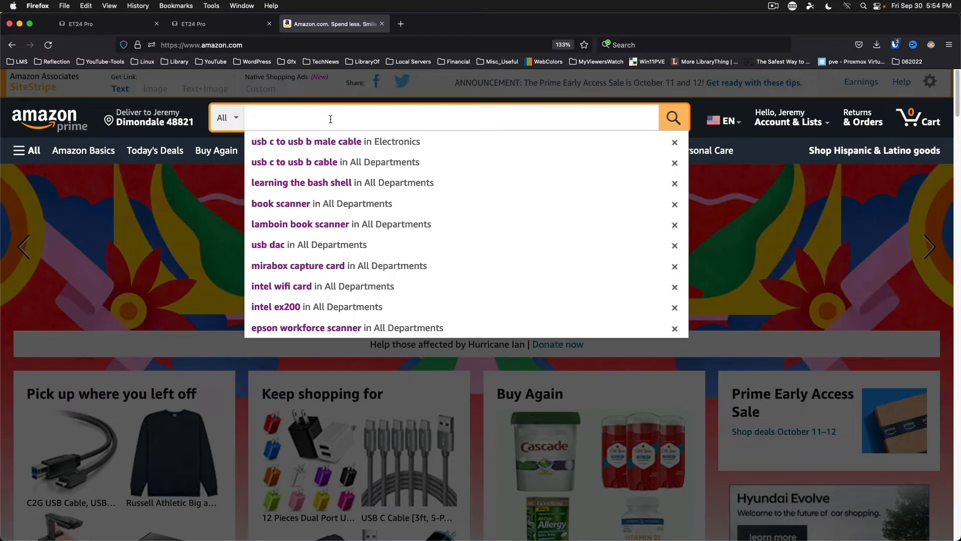
# Search Amazon for 'czur et24 pro' and scroll through the results
pyautogui.write('czur et24')
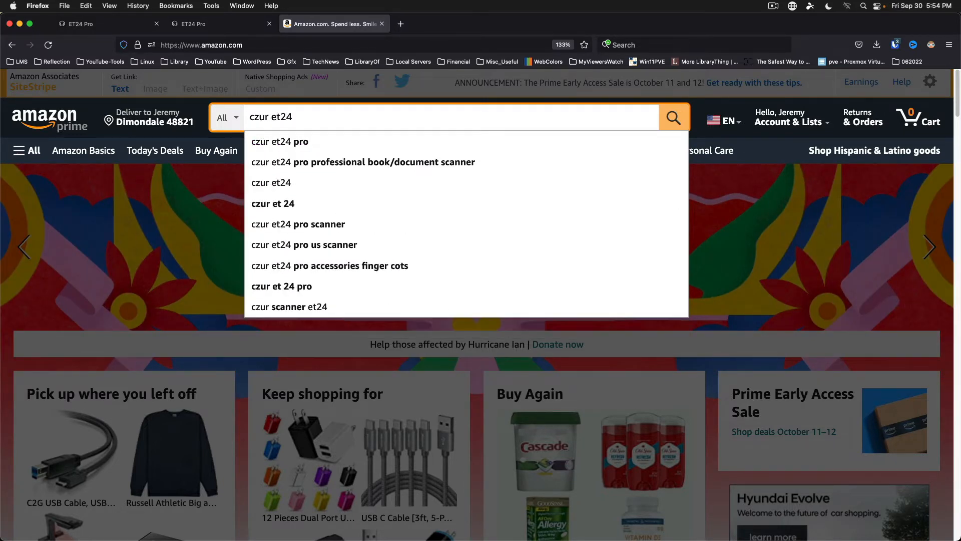
pyautogui.click(279, 142)
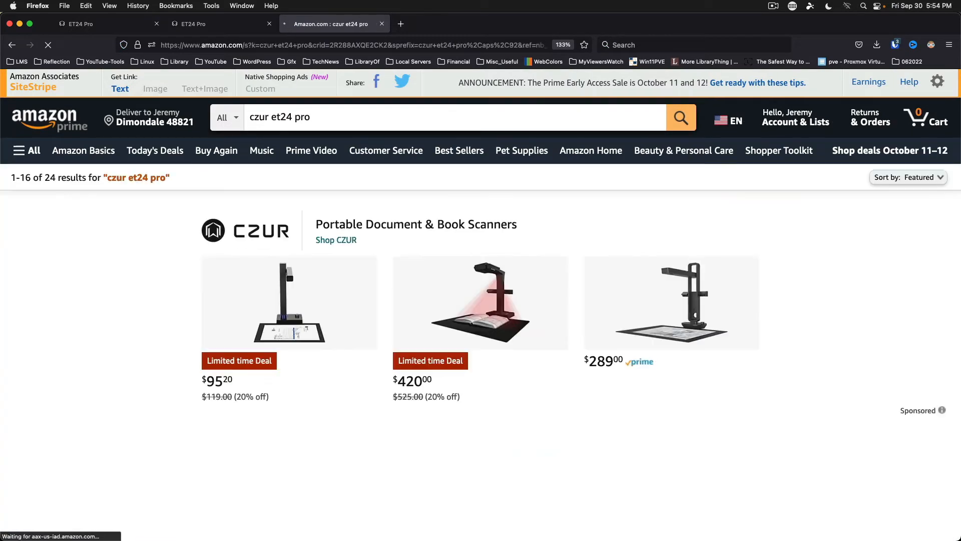
pyautogui.scroll(-3)
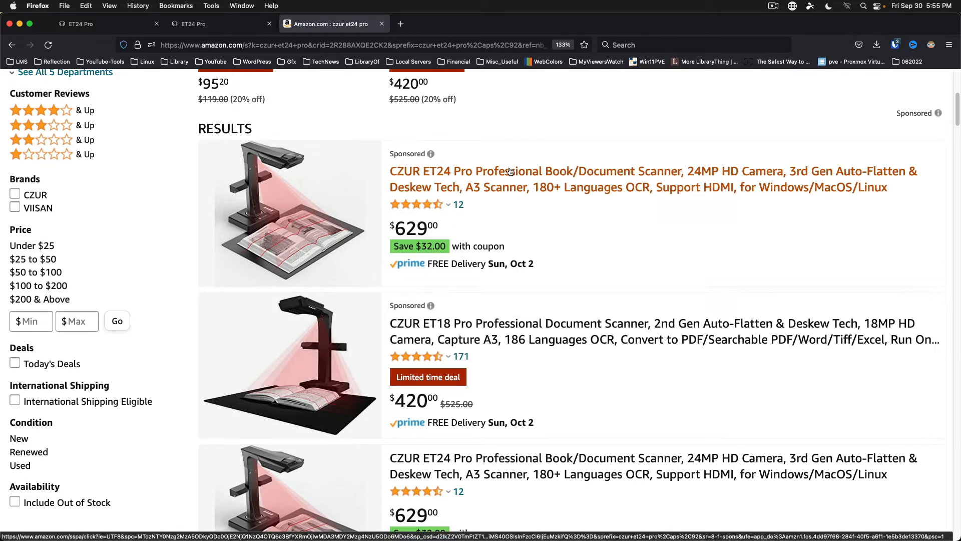
pyautogui.scroll(-3)
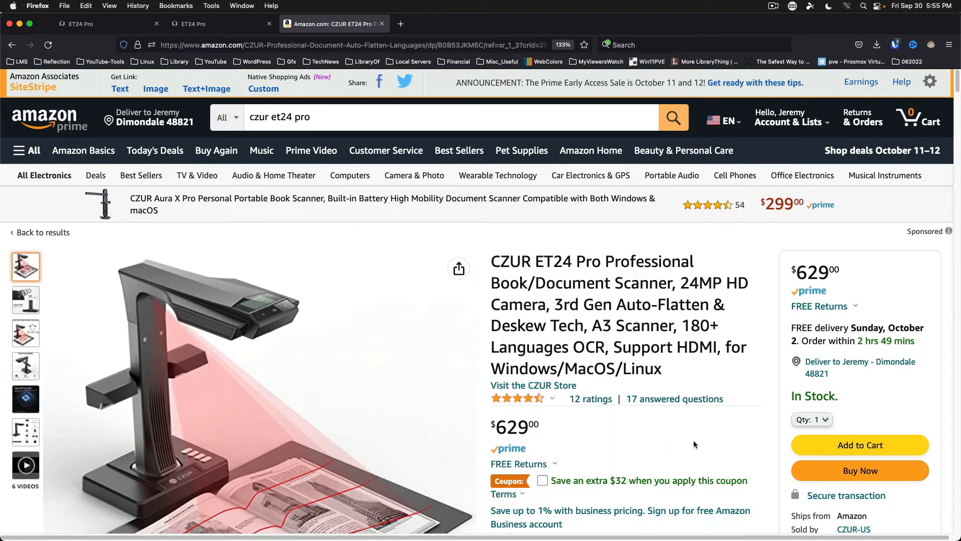
# Scroll the CZUR ET24 Pro listing through its feature diagram and ET18 Pro comparison
pyautogui.scroll(-3)
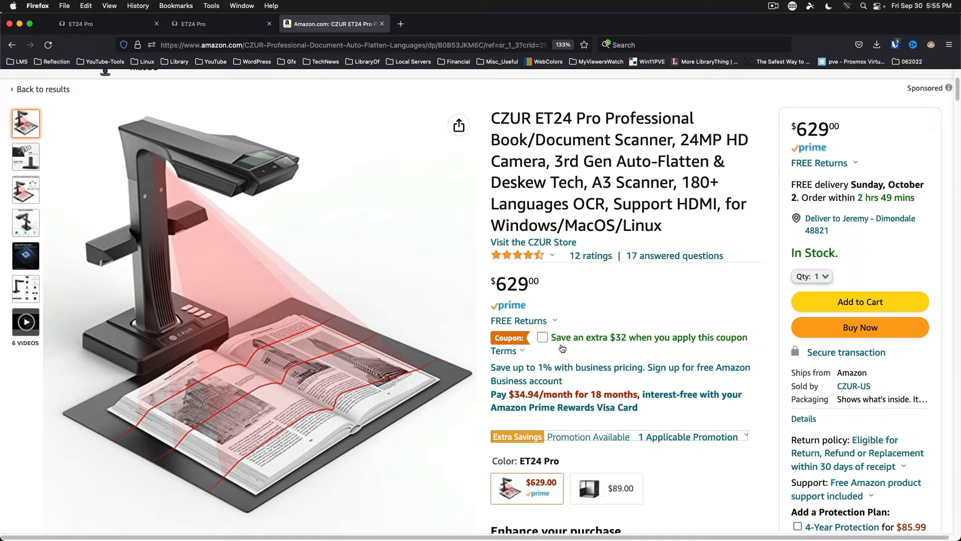
pyautogui.moveTo(557, 347)
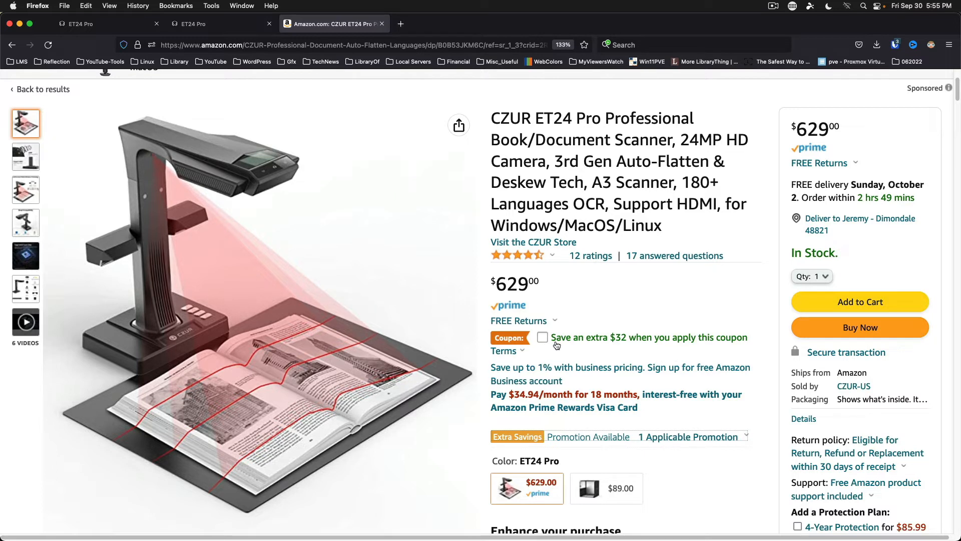
pyautogui.moveTo(613, 350)
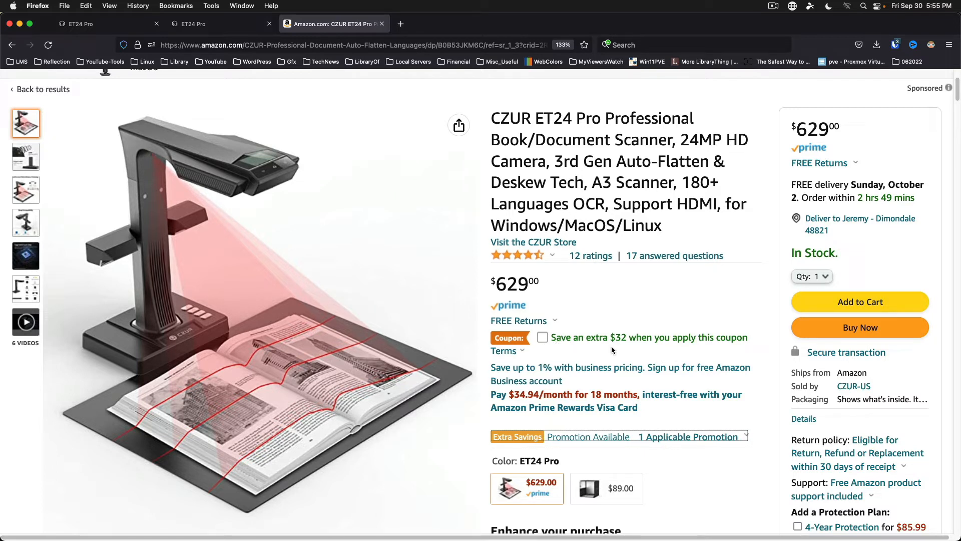
pyautogui.moveTo(609, 352)
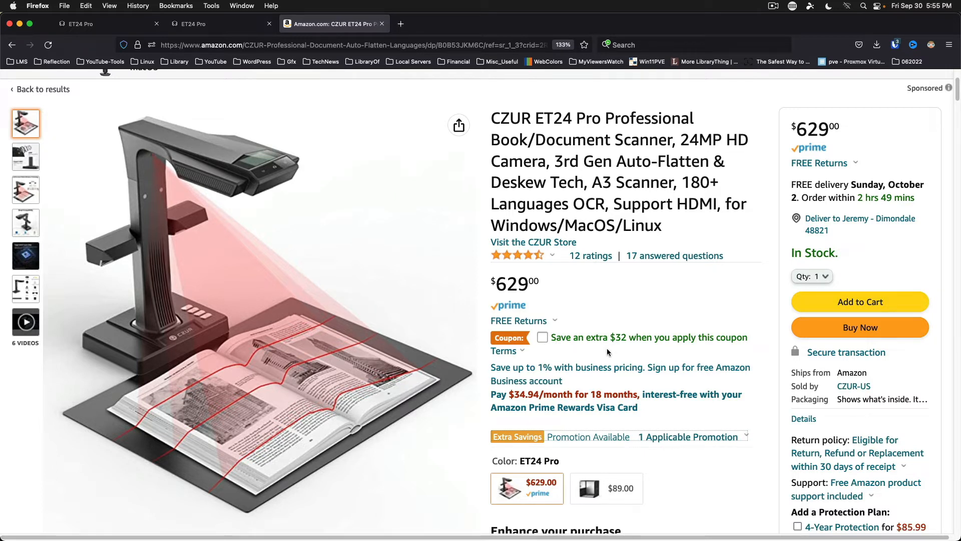
pyautogui.moveTo(775, 195)
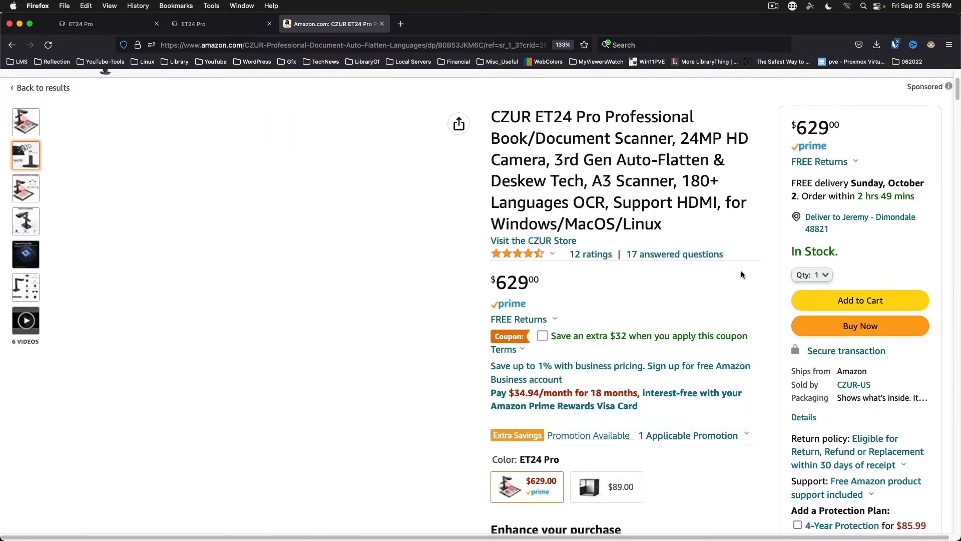
pyautogui.scroll(-3)
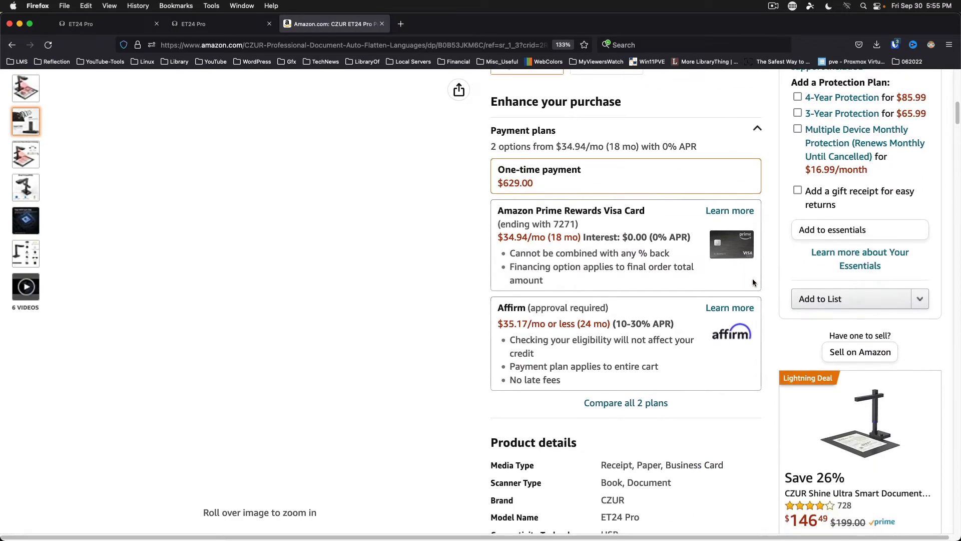
pyautogui.scroll(-3)
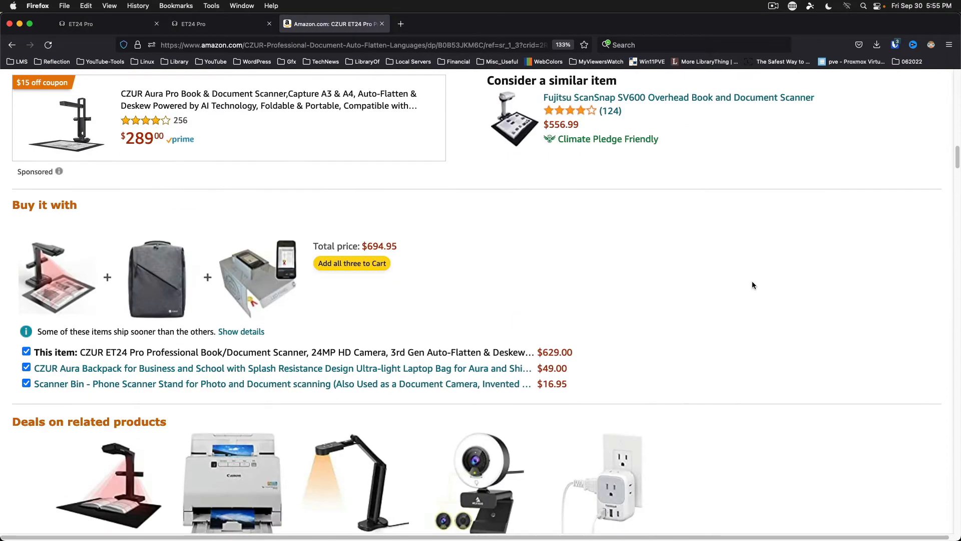
pyautogui.scroll(-3)
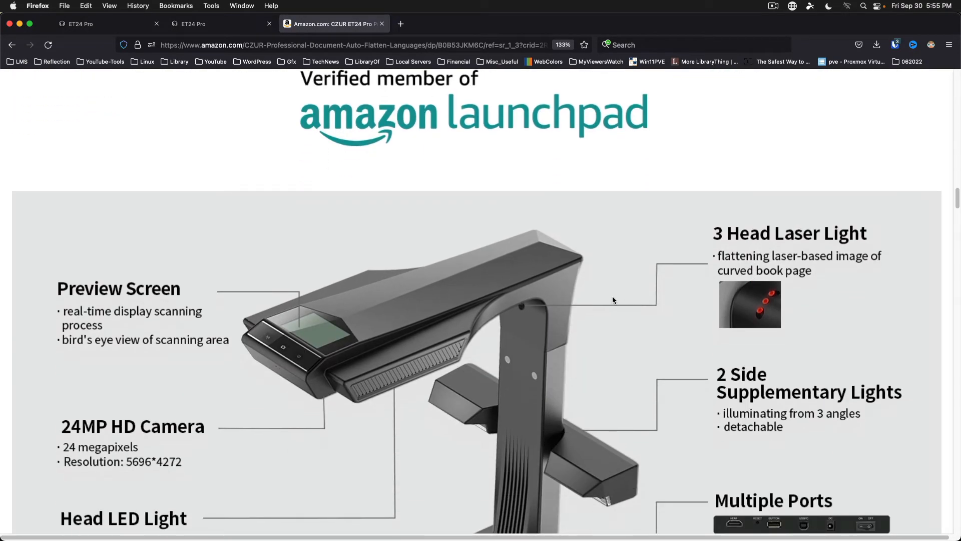
pyautogui.scroll(-3)
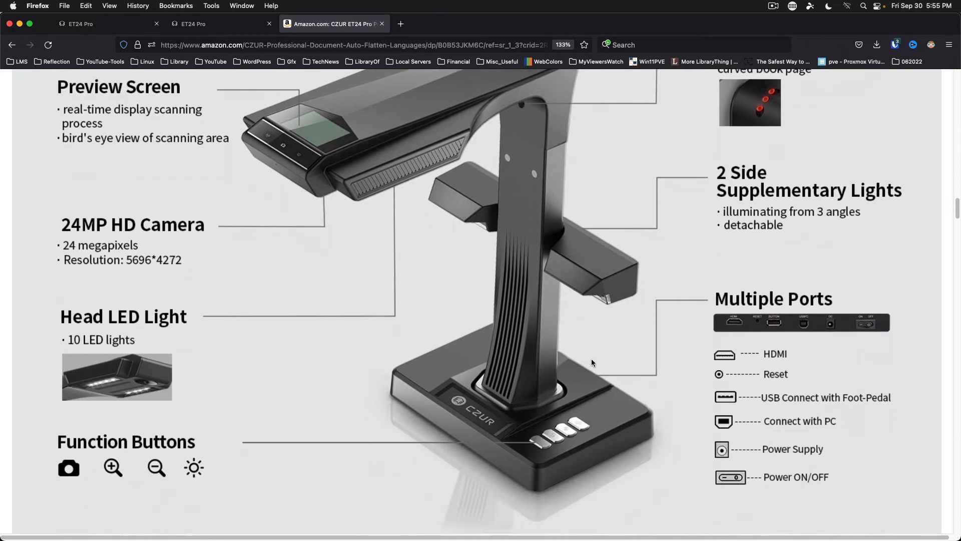
pyautogui.scroll(-3)
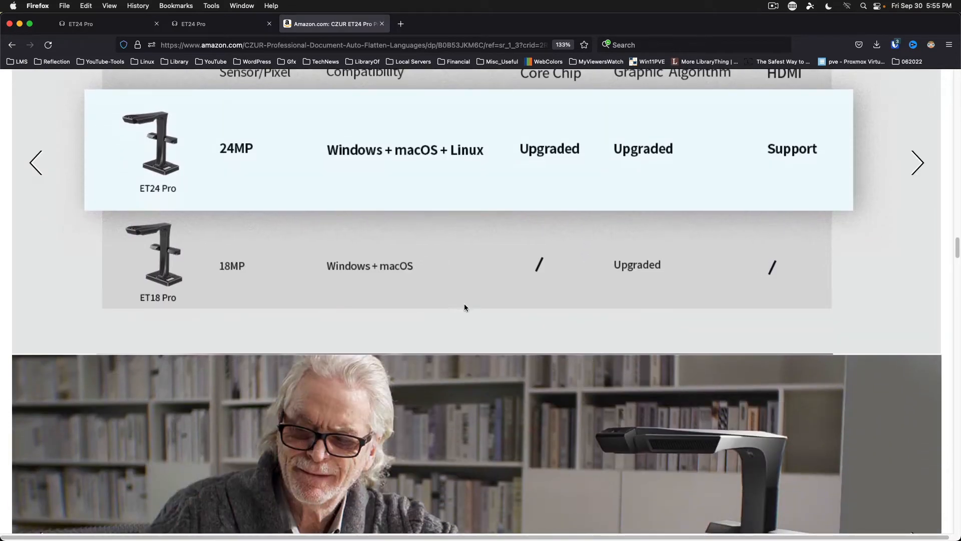
pyautogui.scroll(-3)
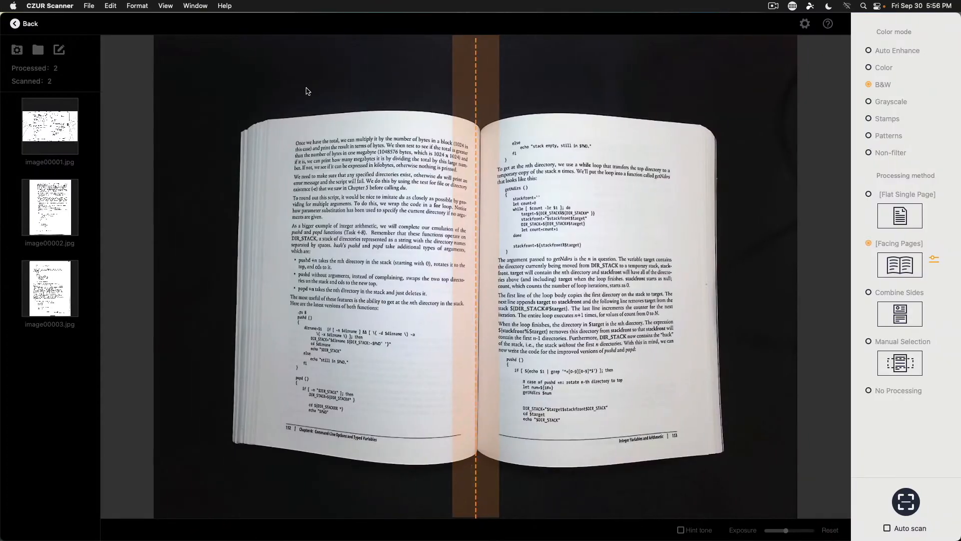
pyautogui.moveTo(16, 24)
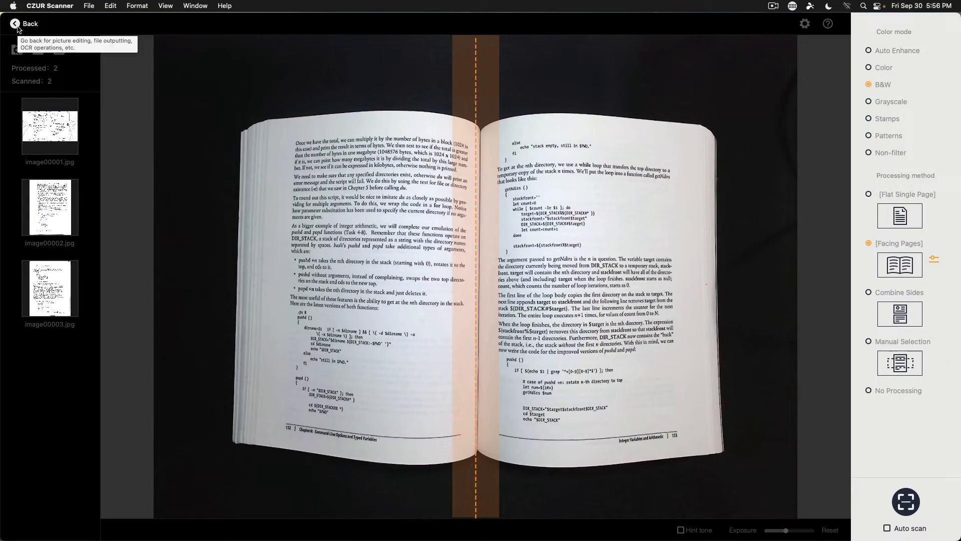
# In the editing window, select image00002 and image00003 and preview image00002.jpg
pyautogui.click(15, 24)
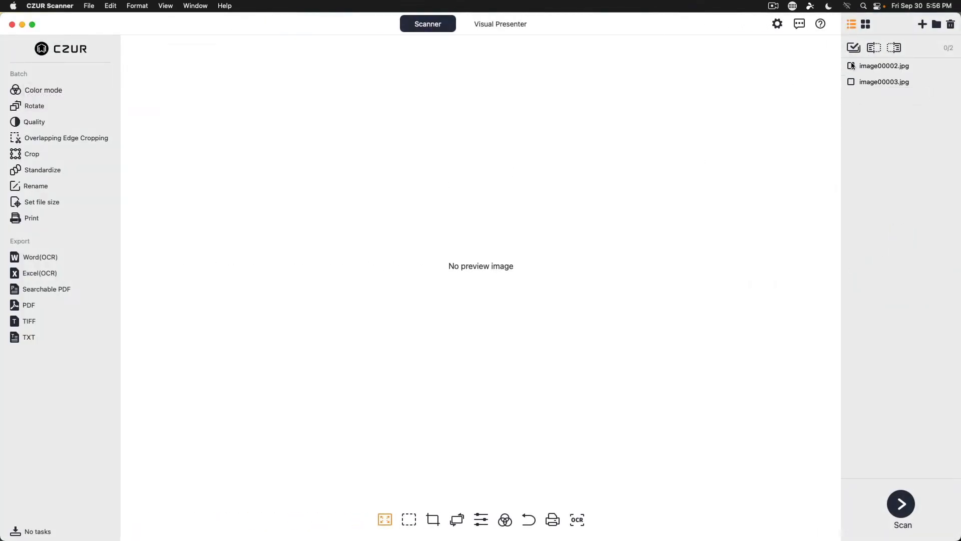
pyautogui.click(852, 47)
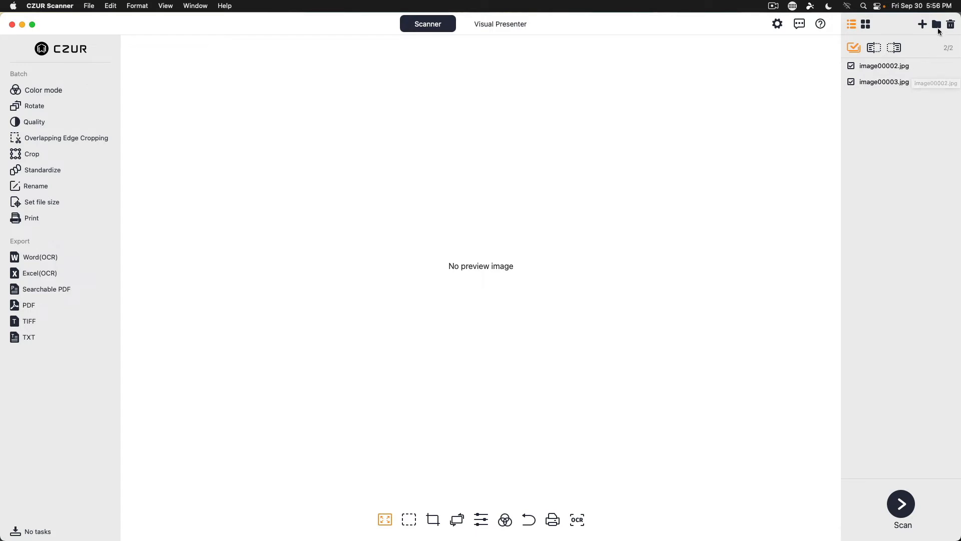
pyautogui.click(884, 66)
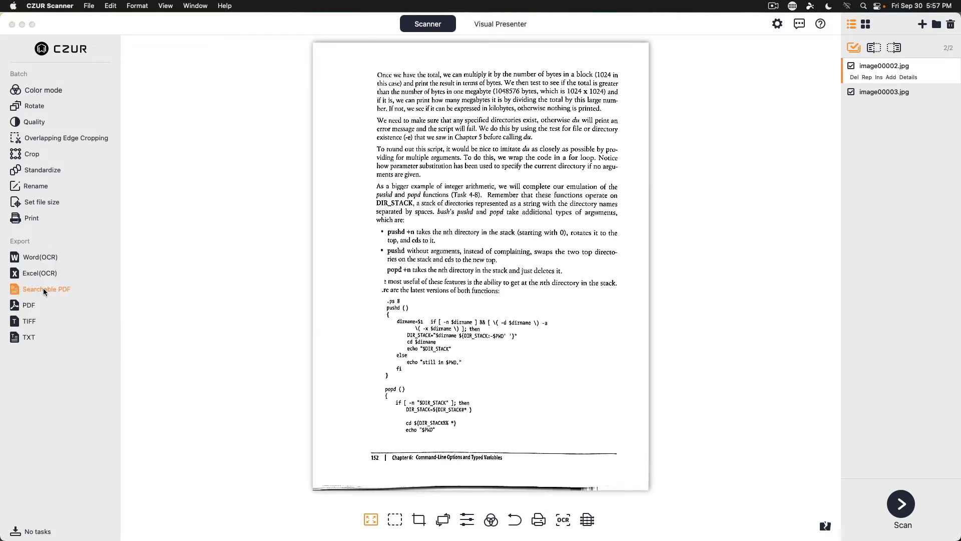
# Start a searchable PDF export with PDF quality set to Best
pyautogui.click(46, 289)
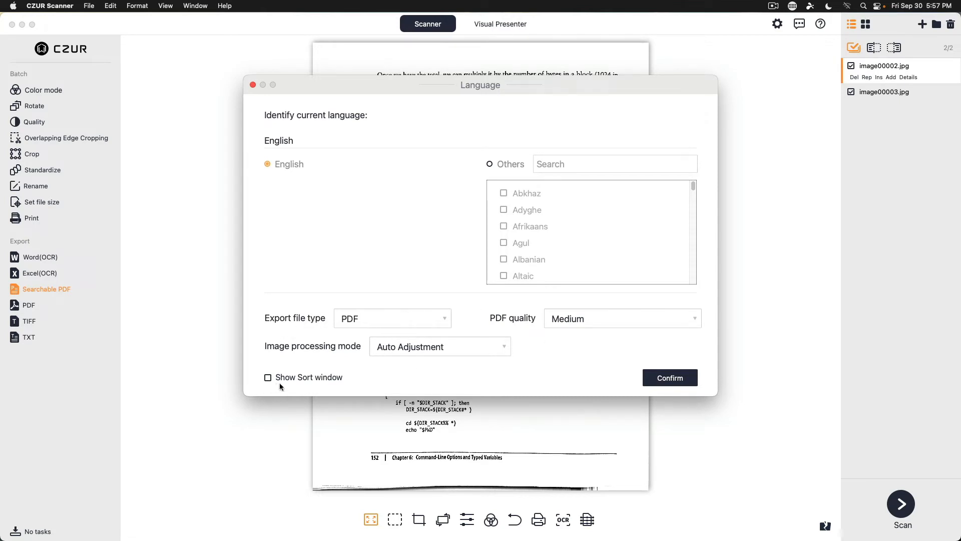
pyautogui.moveTo(362, 166)
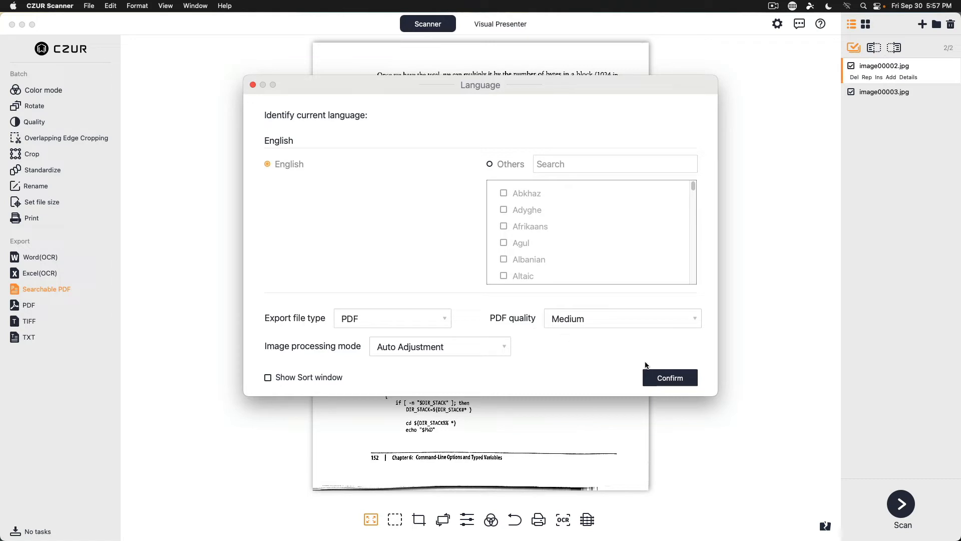
pyautogui.moveTo(687, 333)
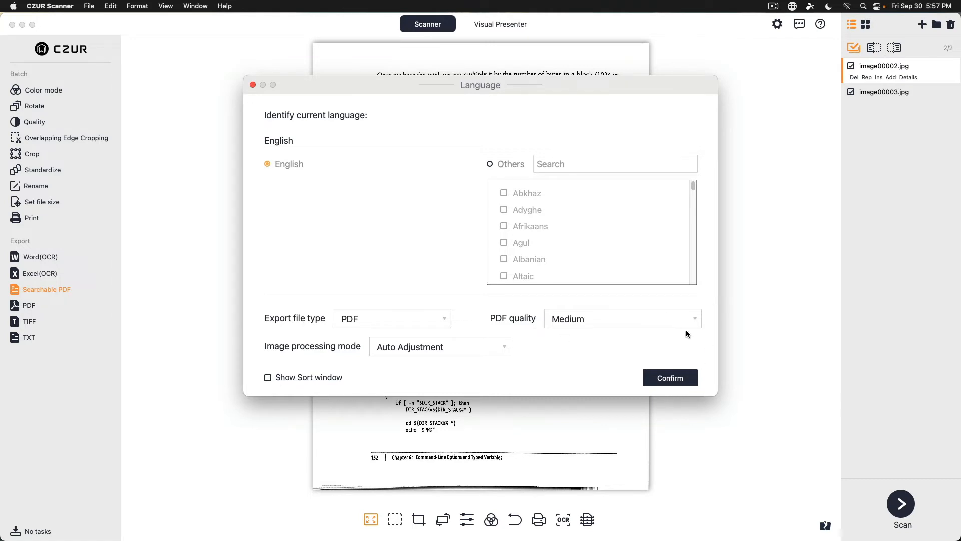
pyautogui.click(621, 319)
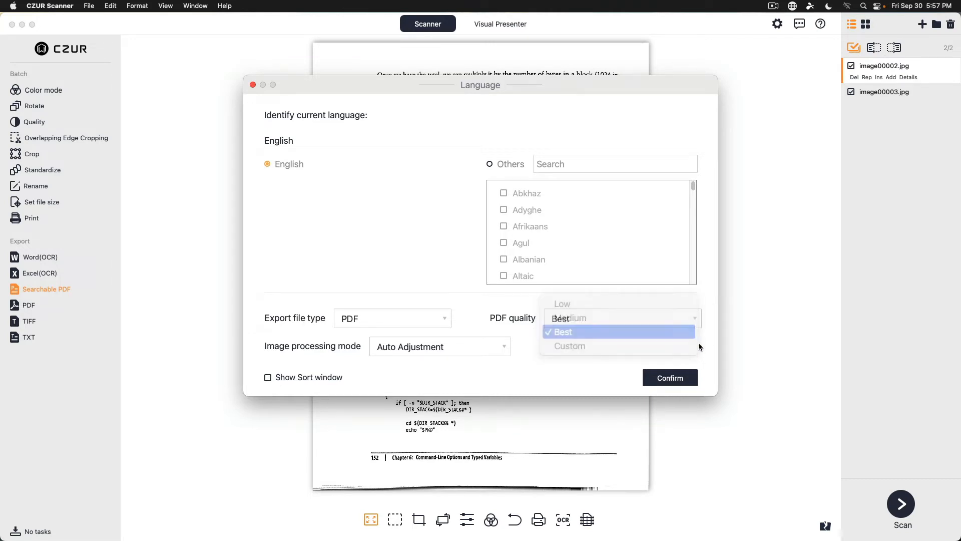
pyautogui.click(562, 331)
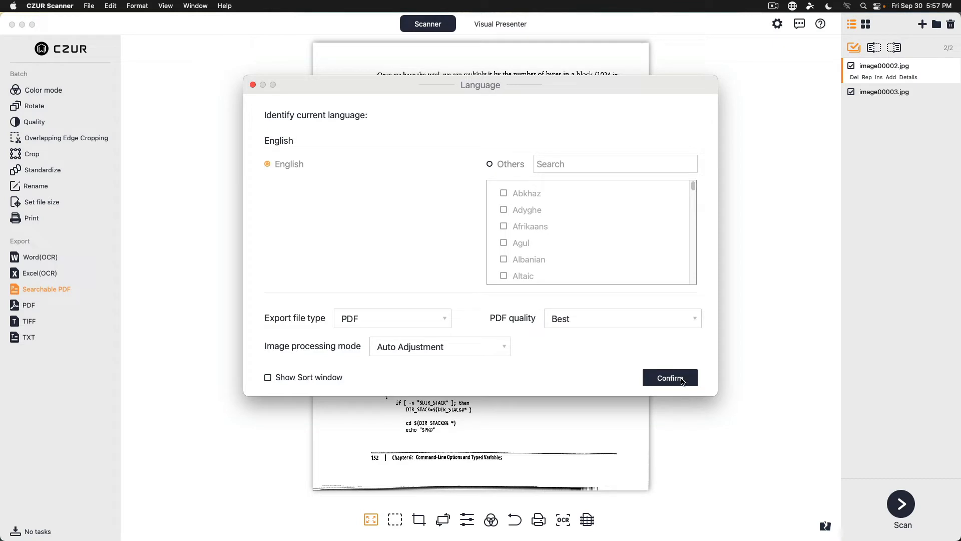
pyautogui.click(669, 377)
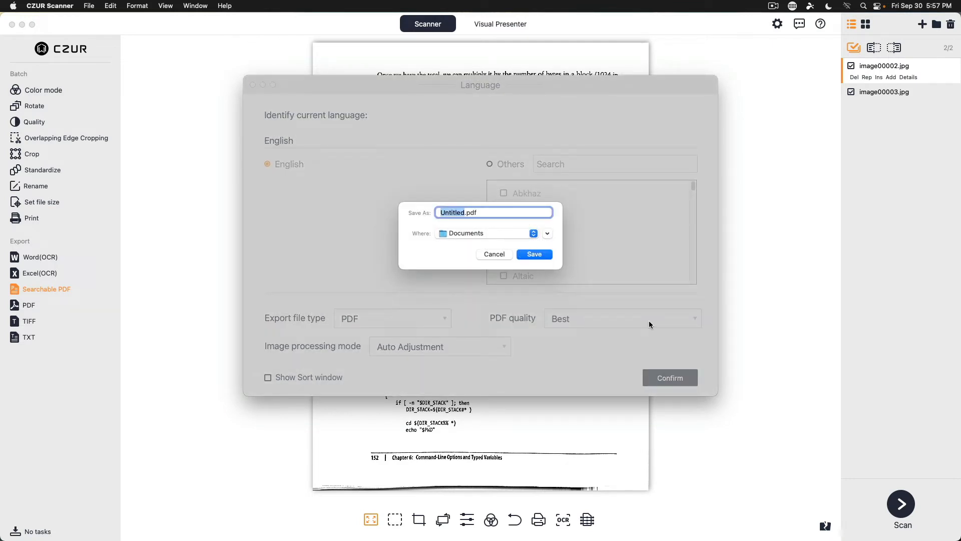
# Save the export as Bash.pdf in Documents
pyautogui.write('Ba.pdf')
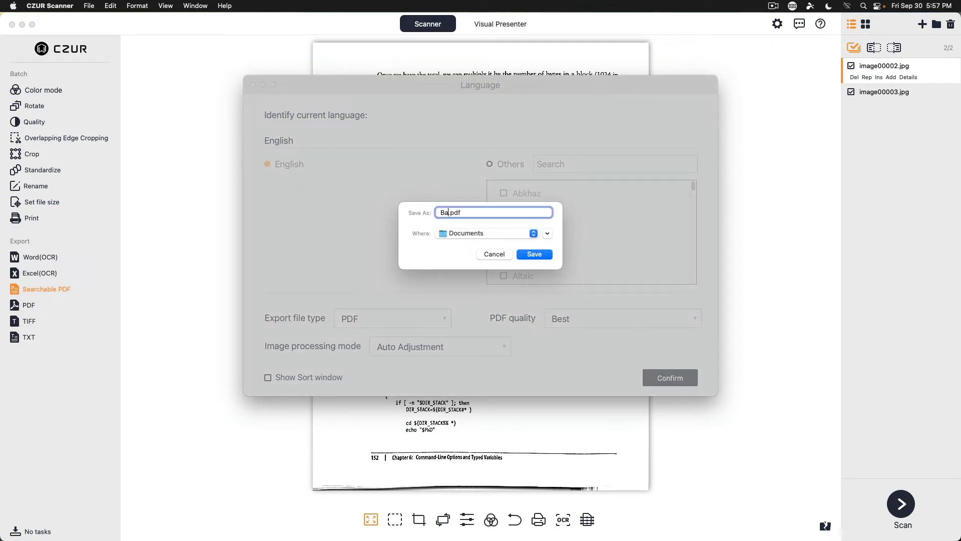
pyautogui.write('sh')
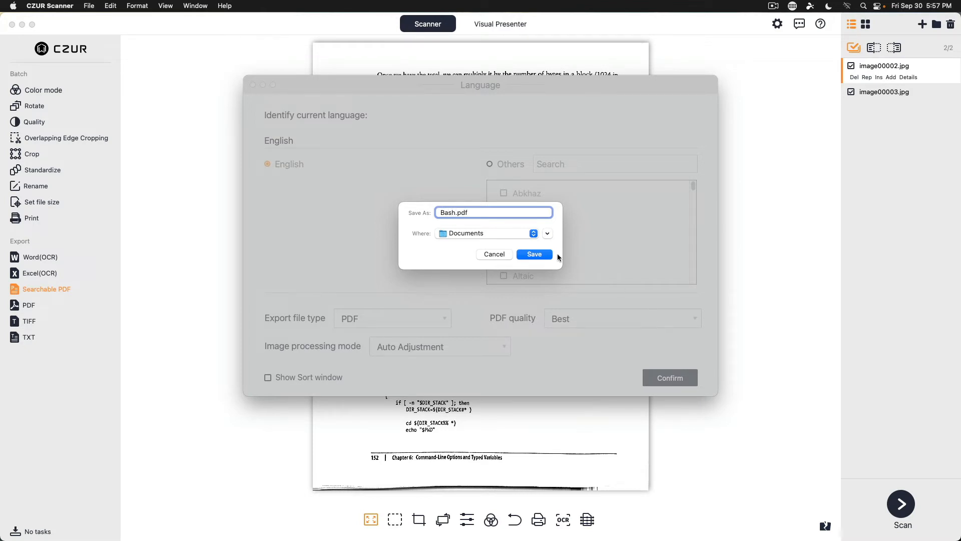
pyautogui.click(534, 254)
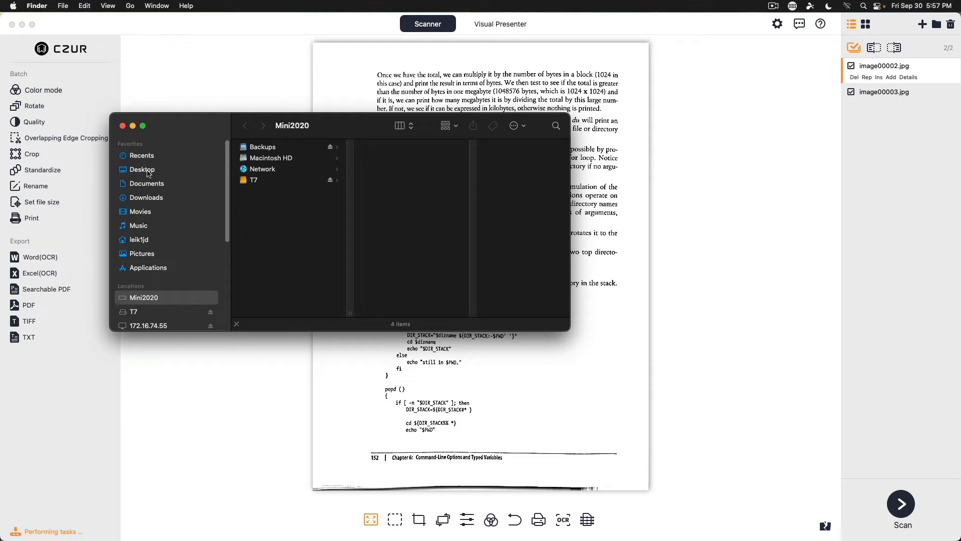
# Search Finder for 'bash.pdf' and select the Bash.pdf result
pyautogui.click(141, 155)
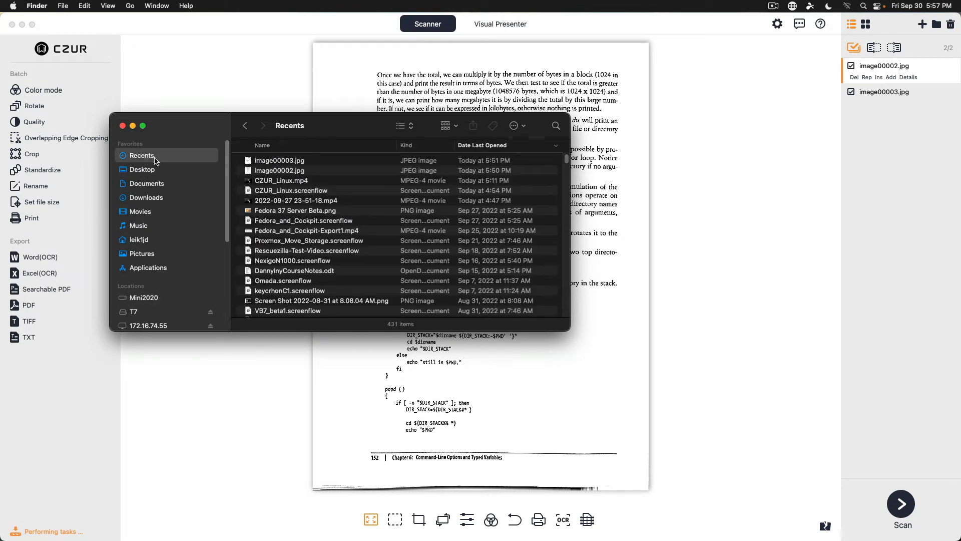
pyautogui.click(555, 125)
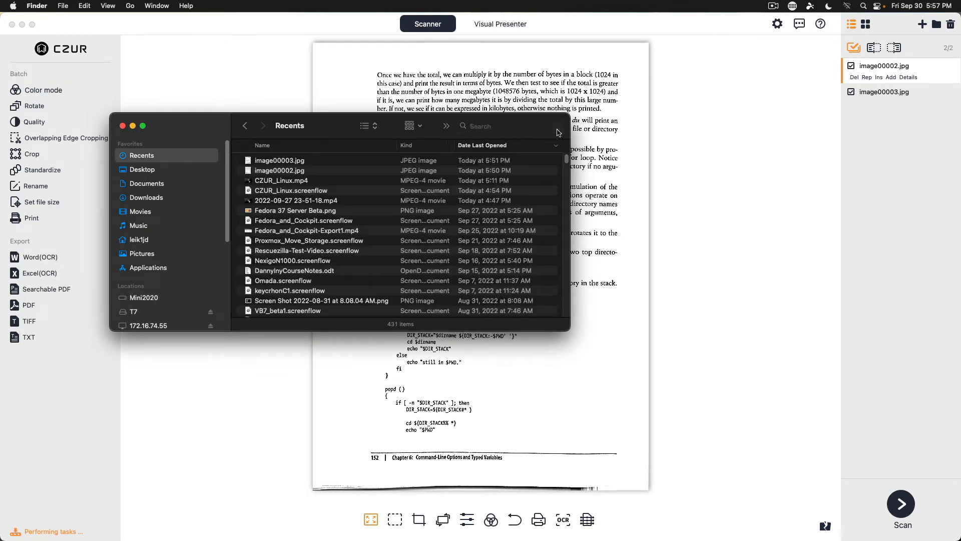
pyautogui.write('bash')
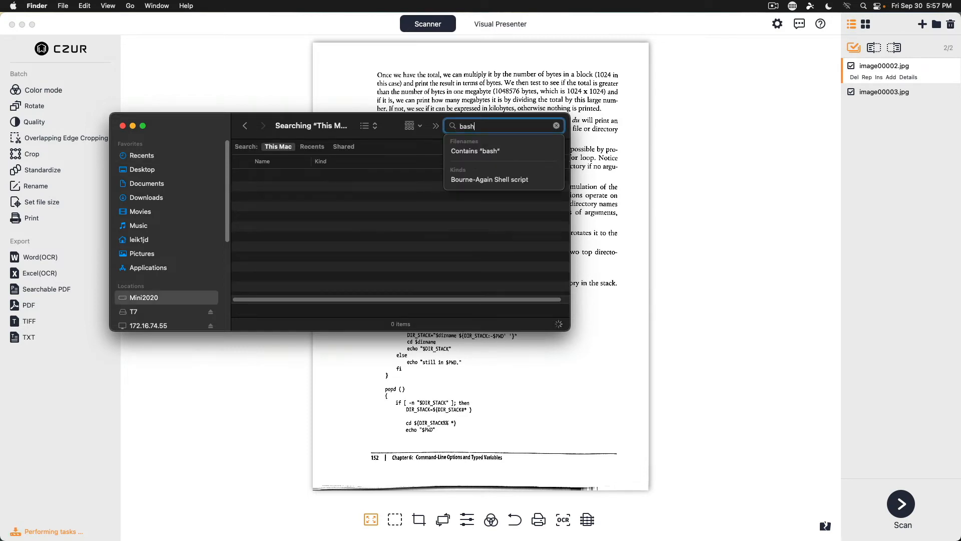
pyautogui.write('.pdf')
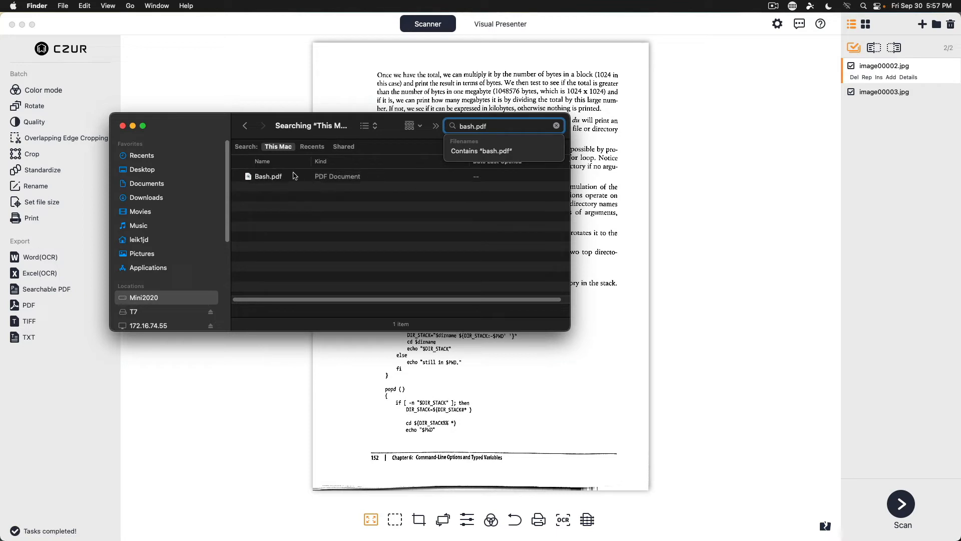
pyautogui.click(268, 177)
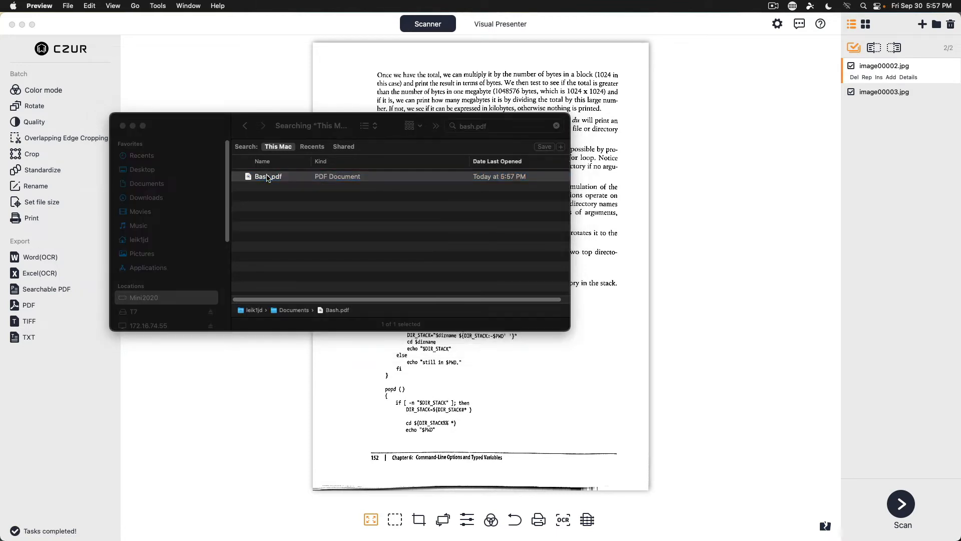
# Open Bash.pdf in Preview and scroll through both scanned pages
pyautogui.doubleClick(268, 177)
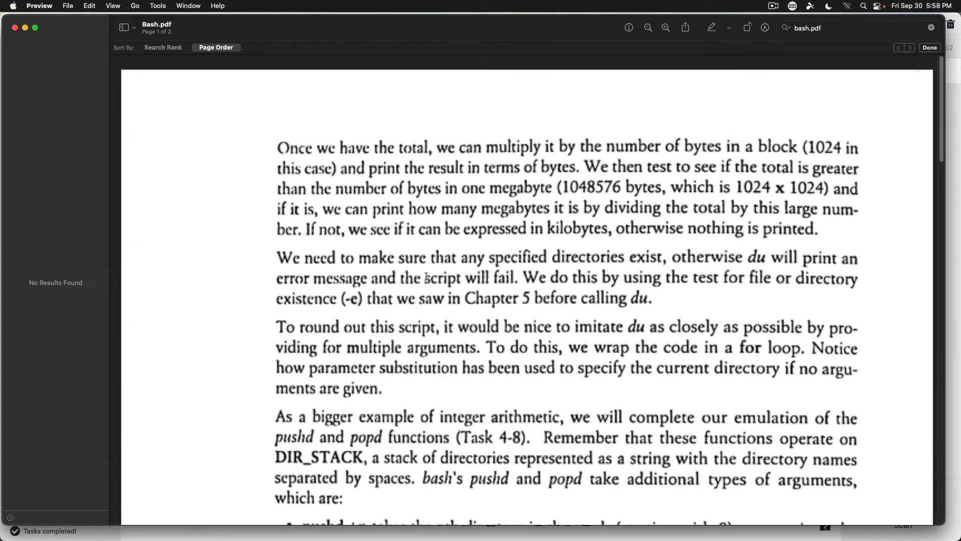
pyautogui.scroll(-3)
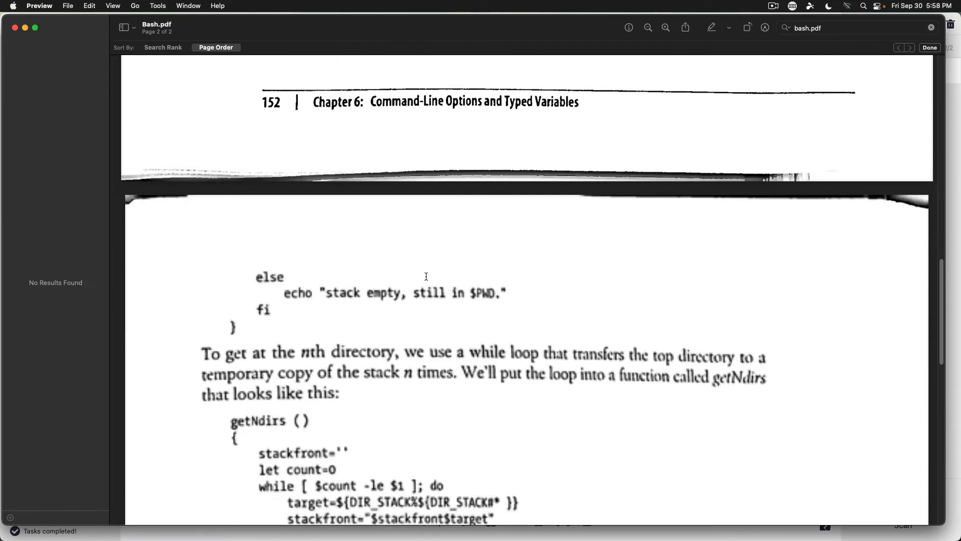
pyautogui.scroll(-3)
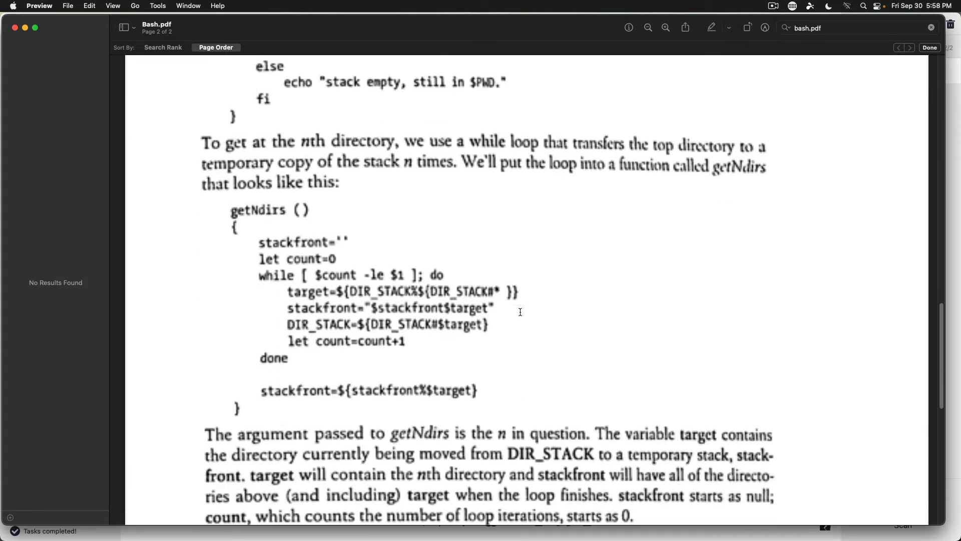
pyautogui.scroll(-3)
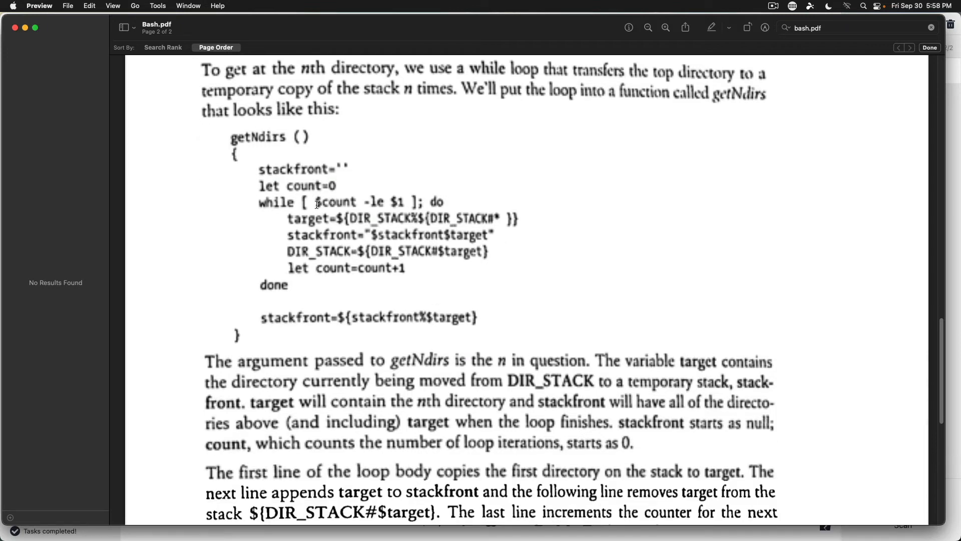
pyautogui.moveTo(374, 305)
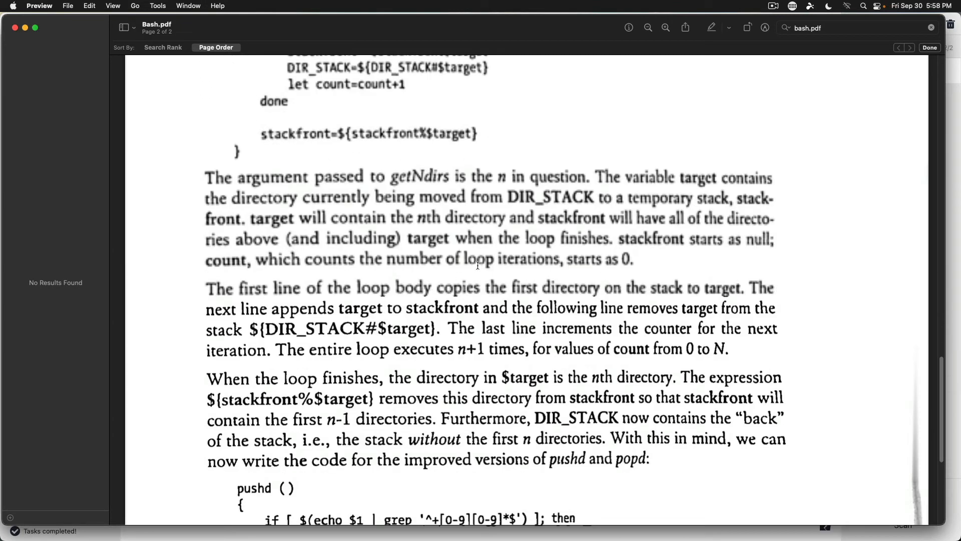
pyautogui.scroll(-3)
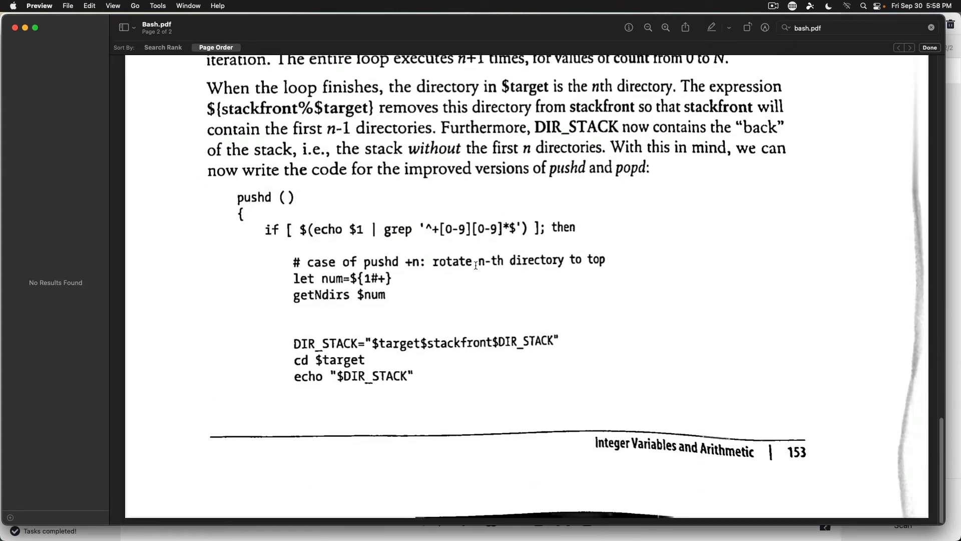
pyautogui.moveTo(500, 421)
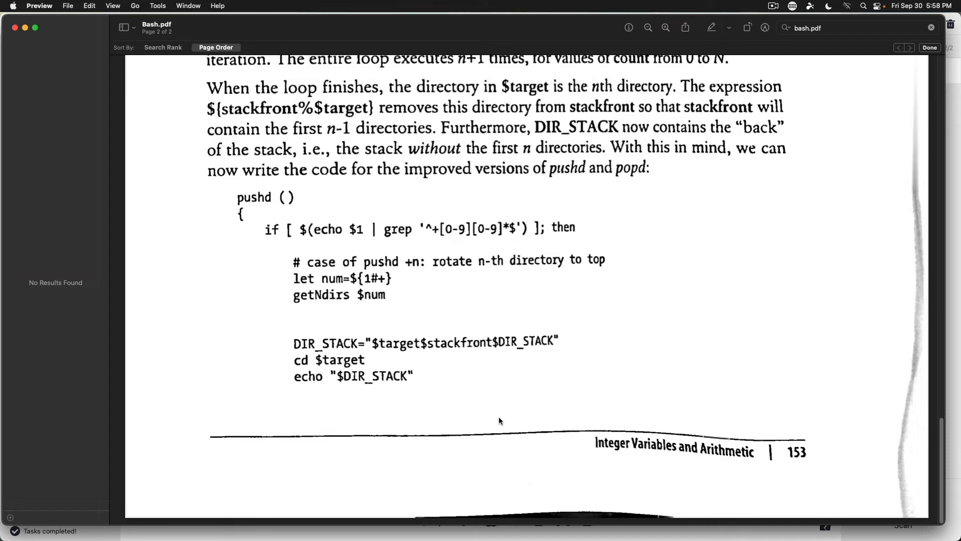
pyautogui.moveTo(500, 420)
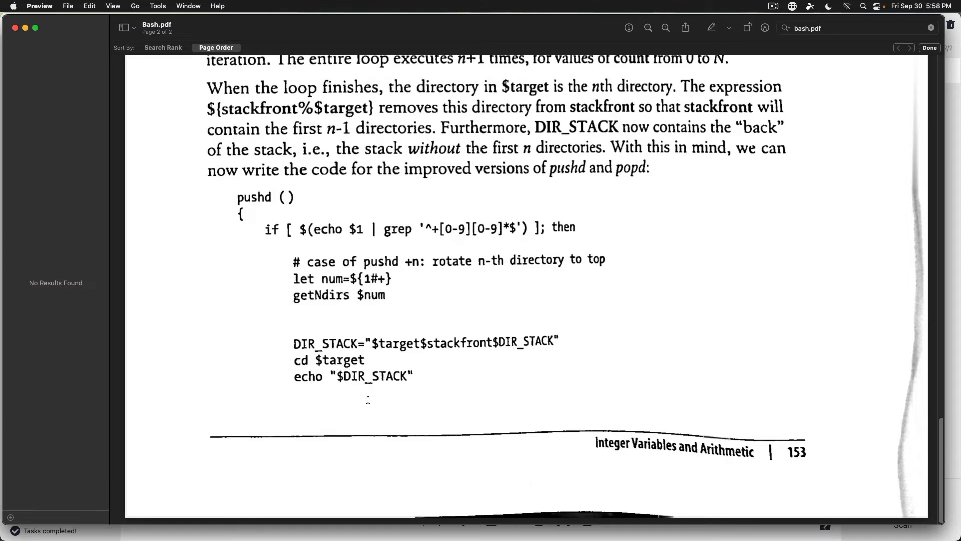
pyautogui.moveTo(149, 186)
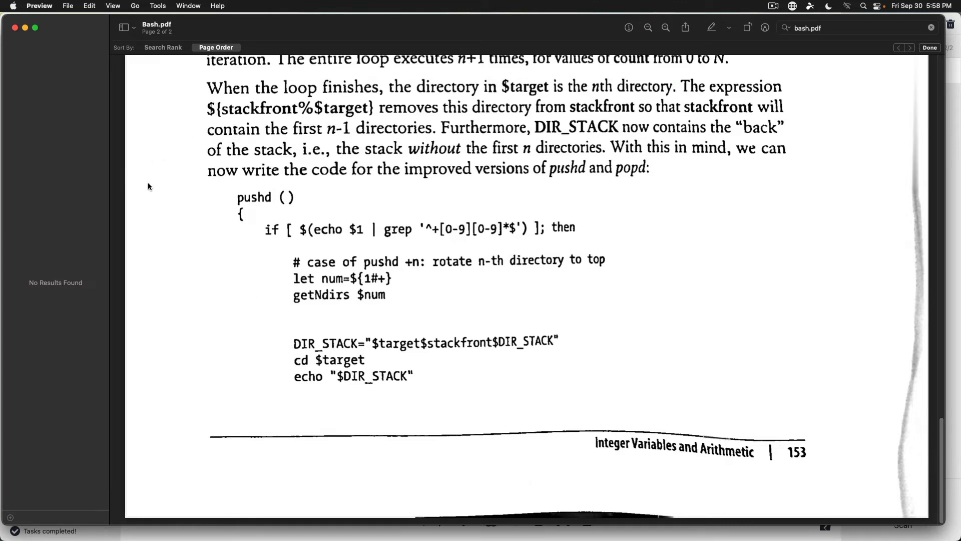
pyautogui.moveTo(8, 9)
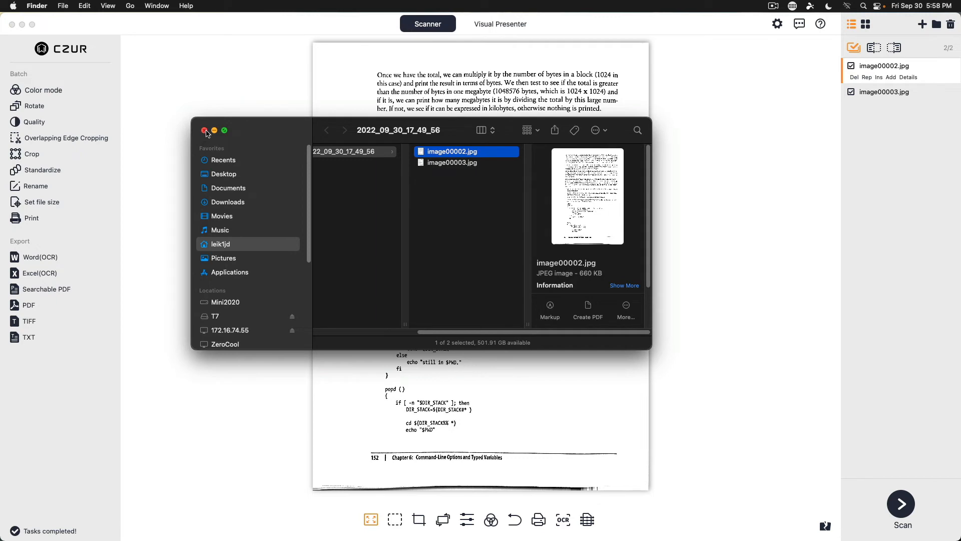
# Close the Finder window showing the scan folder
pyautogui.click(205, 131)
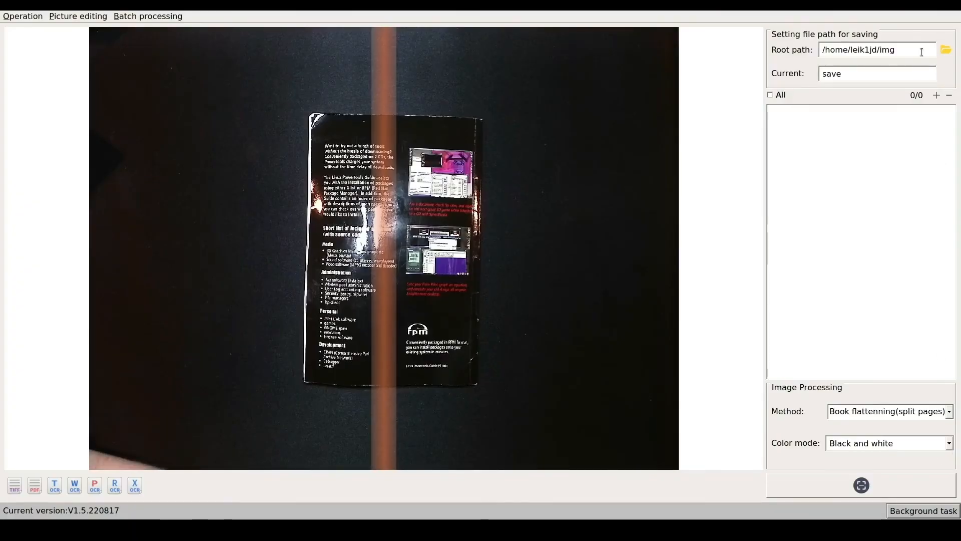
# Click the Root path field for saving in the Linux CZUR Scanner
pyautogui.click(860, 485)
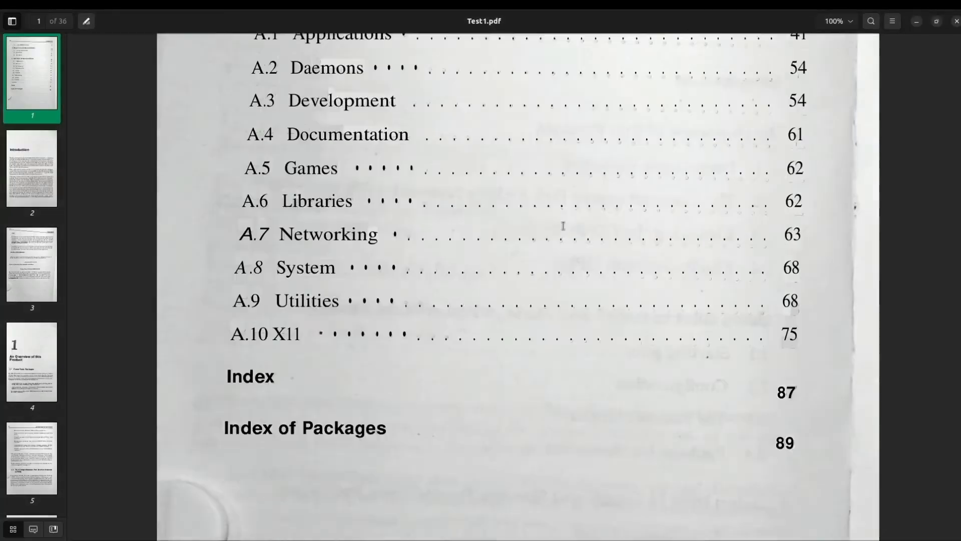
# Search Test1.pdf for 'glint' to list and highlight the matches
pyautogui.write('glint')
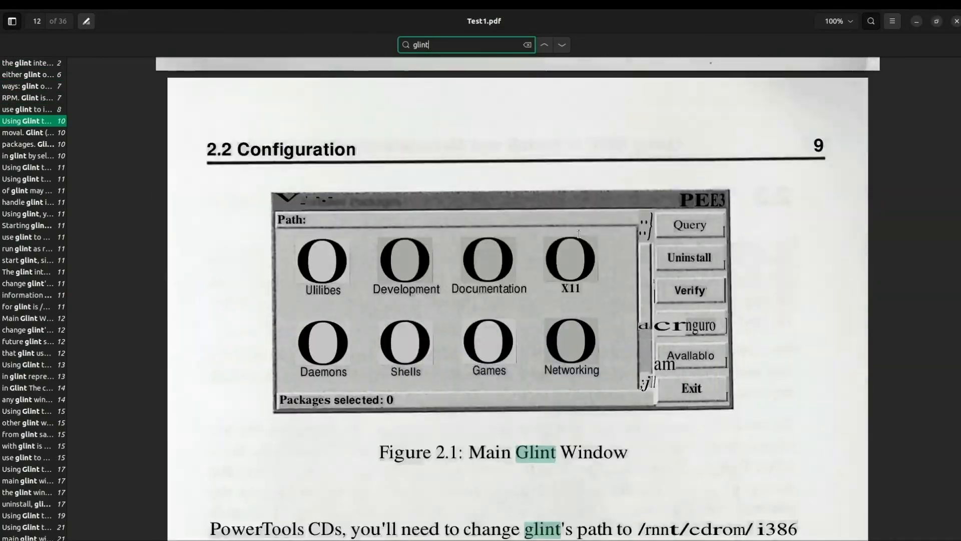